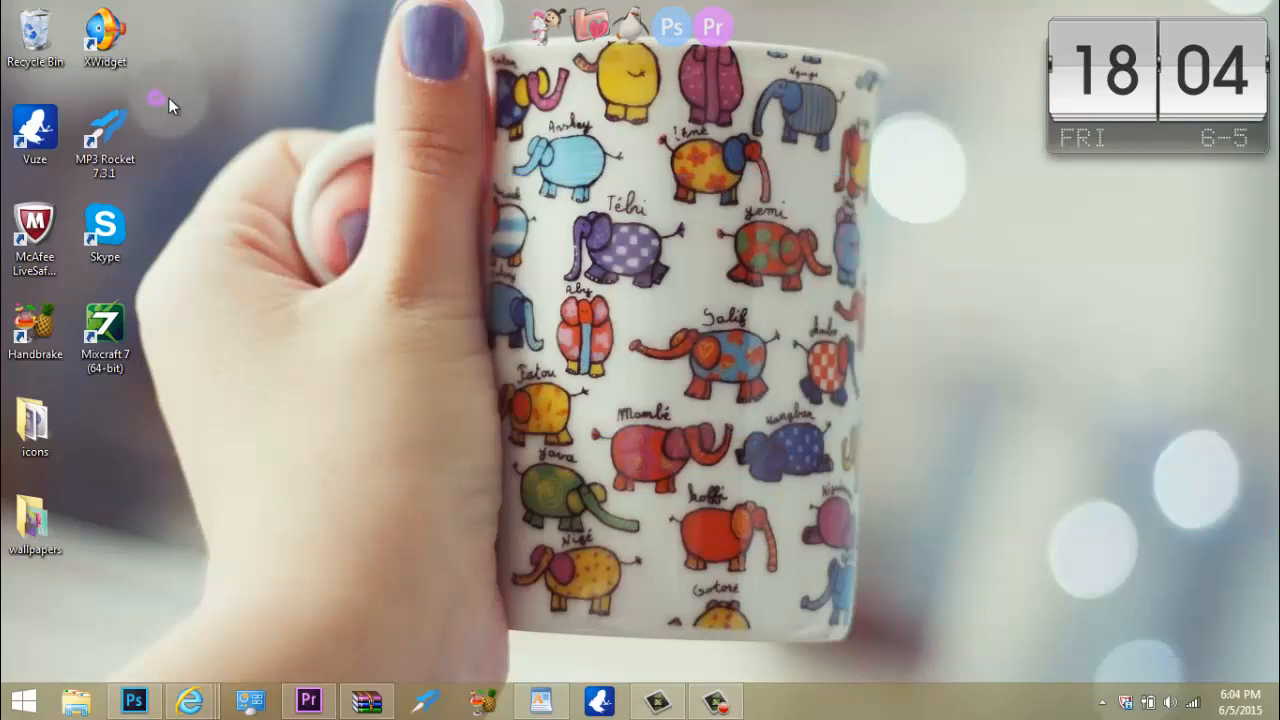
mouse_move(1040, 544)
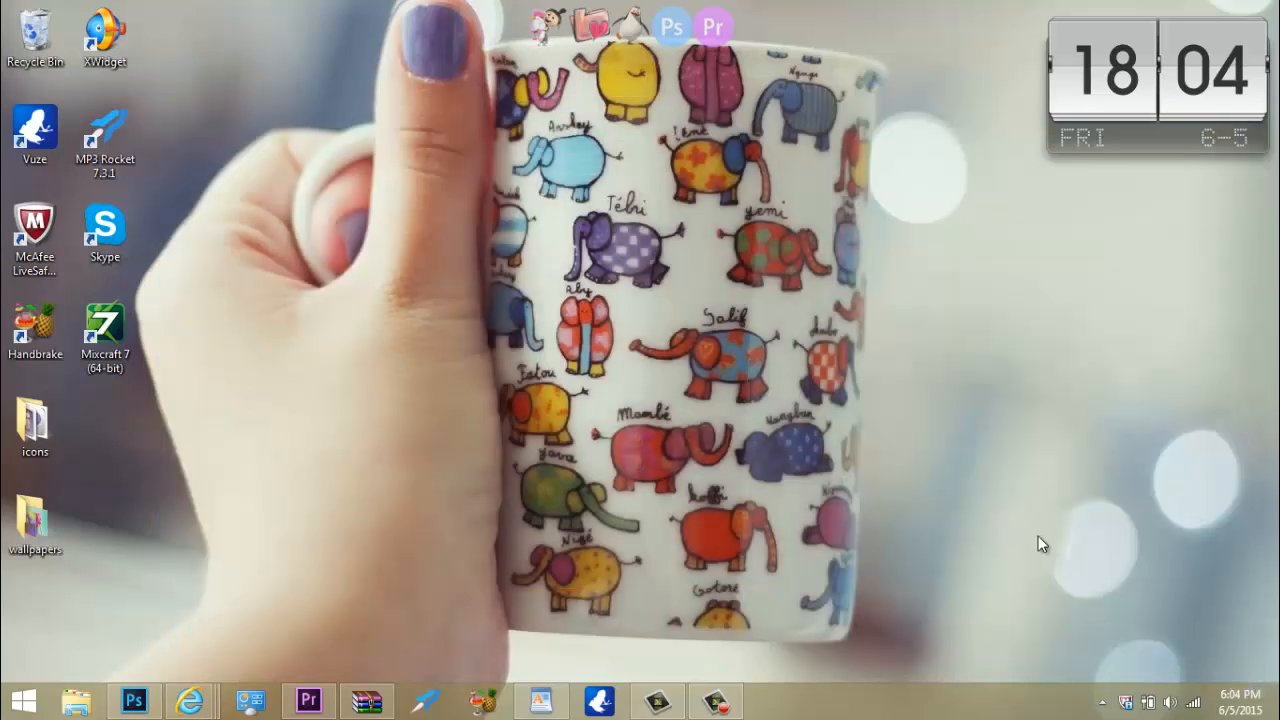
mouse_move(897, 555)
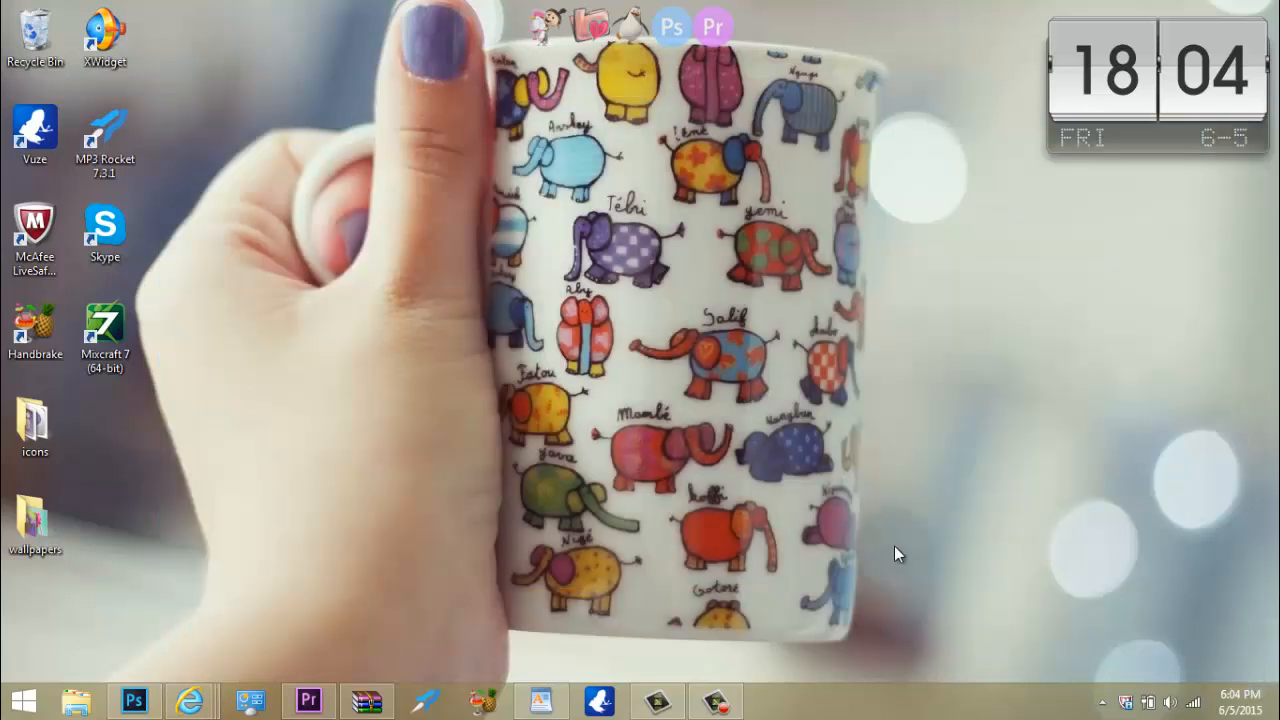
mouse_move(870, 555)
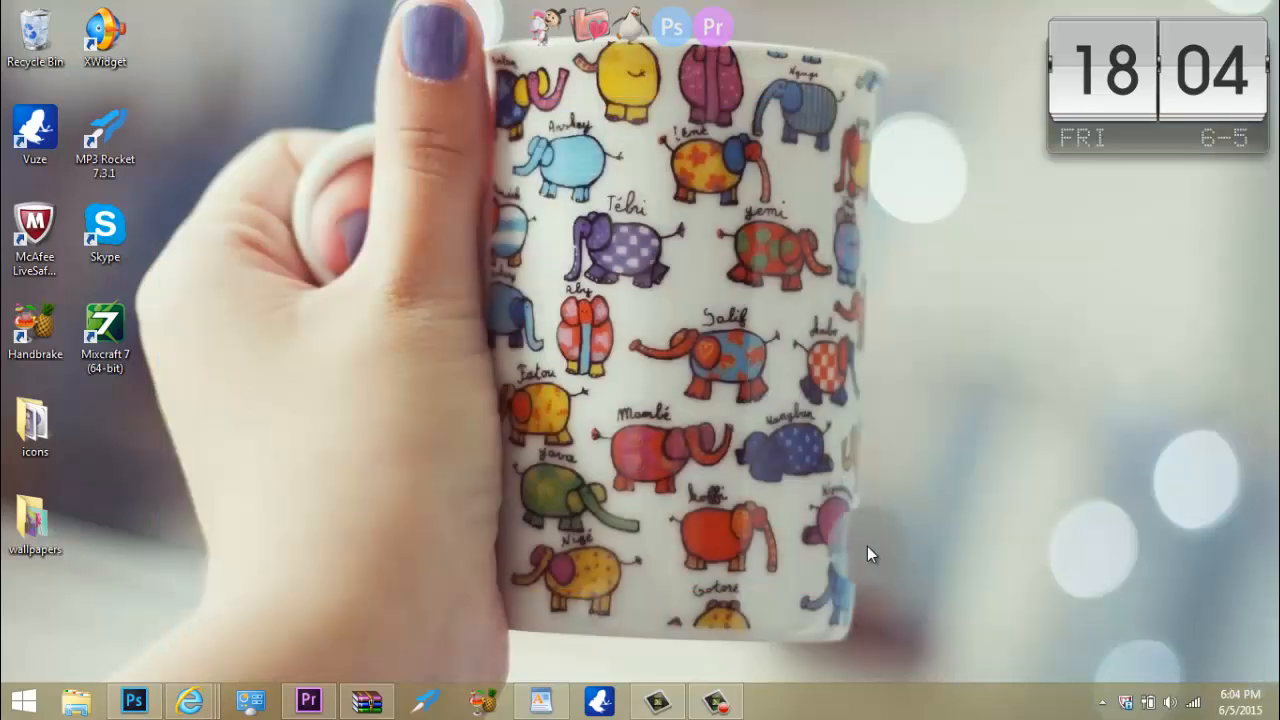
mouse_move(450, 530)
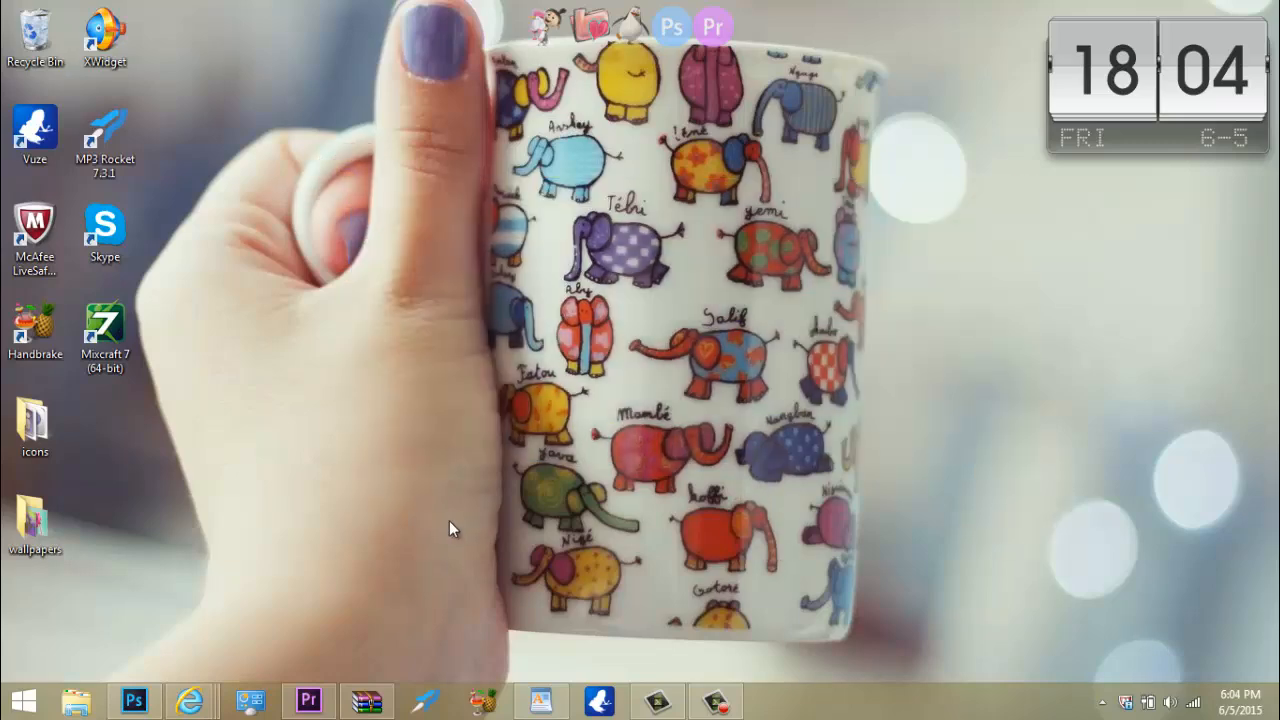
- Bring the Photoshop window with the pastel purple sparkly texture document to the front
click(133, 700)
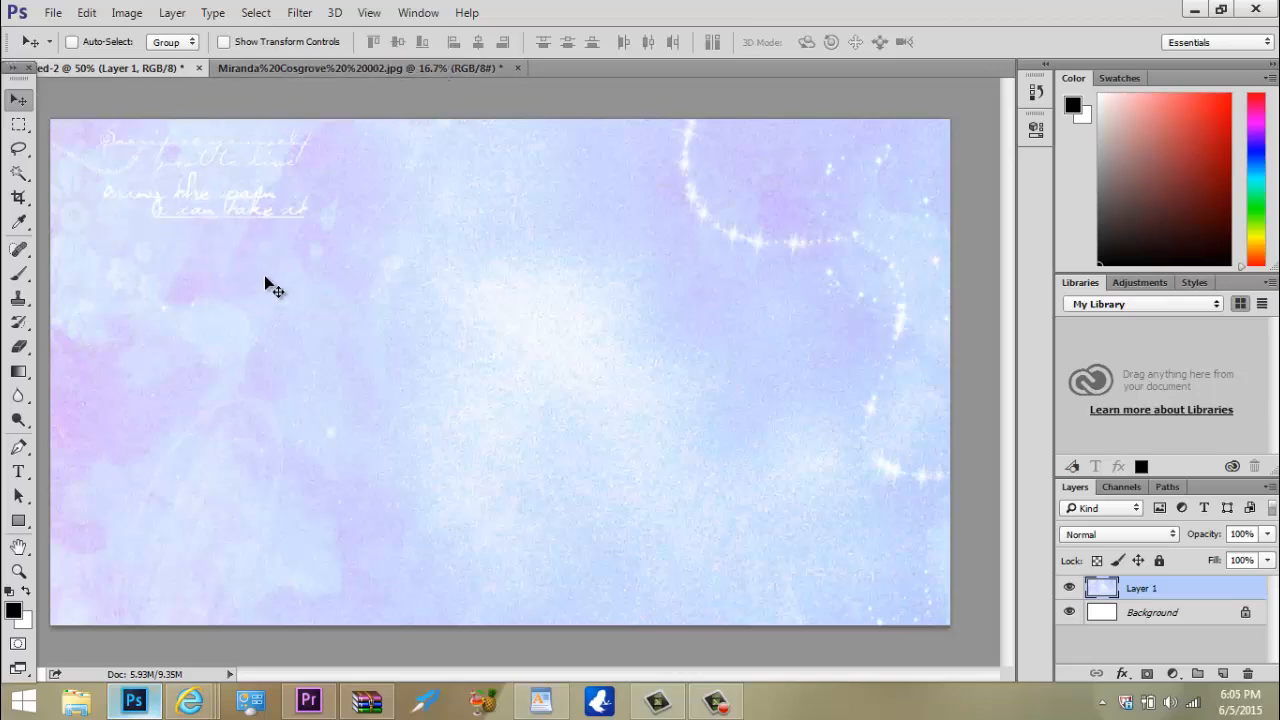
- Create Untitled-3 from the Lyrics Backgrounds preset at 1920×1080 px and 300 ppi
click(53, 12)
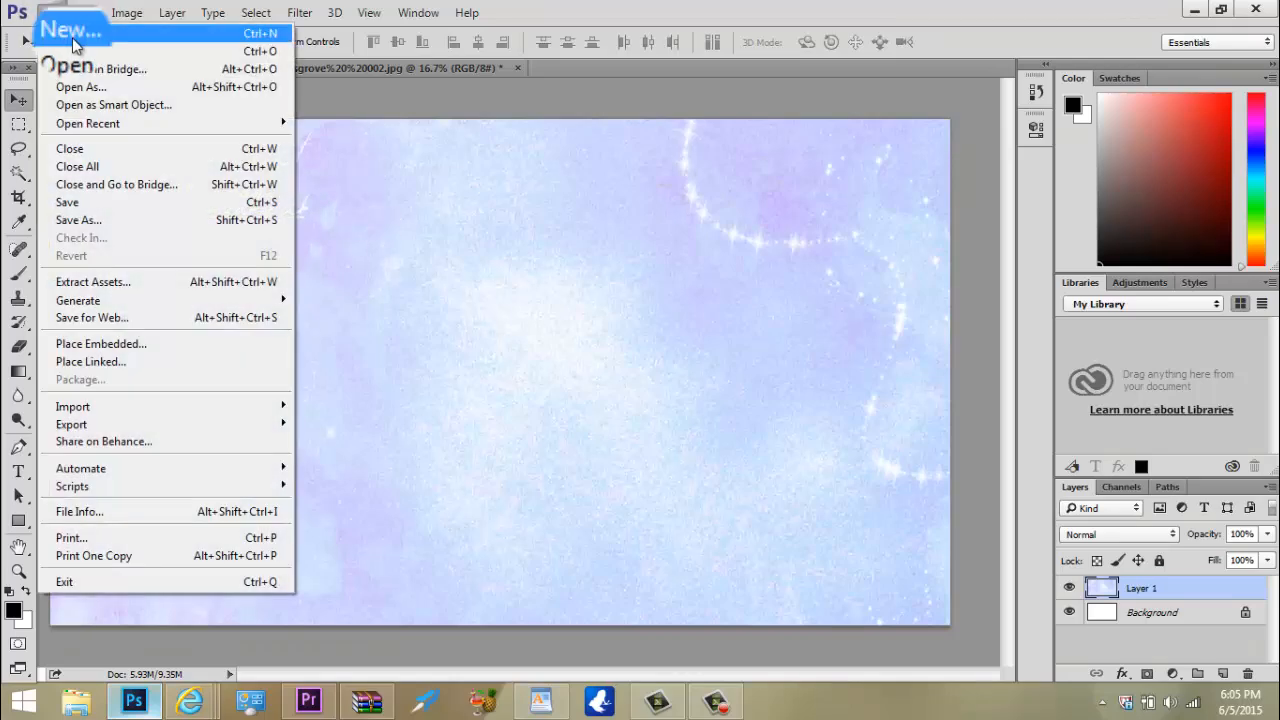
click(67, 33)
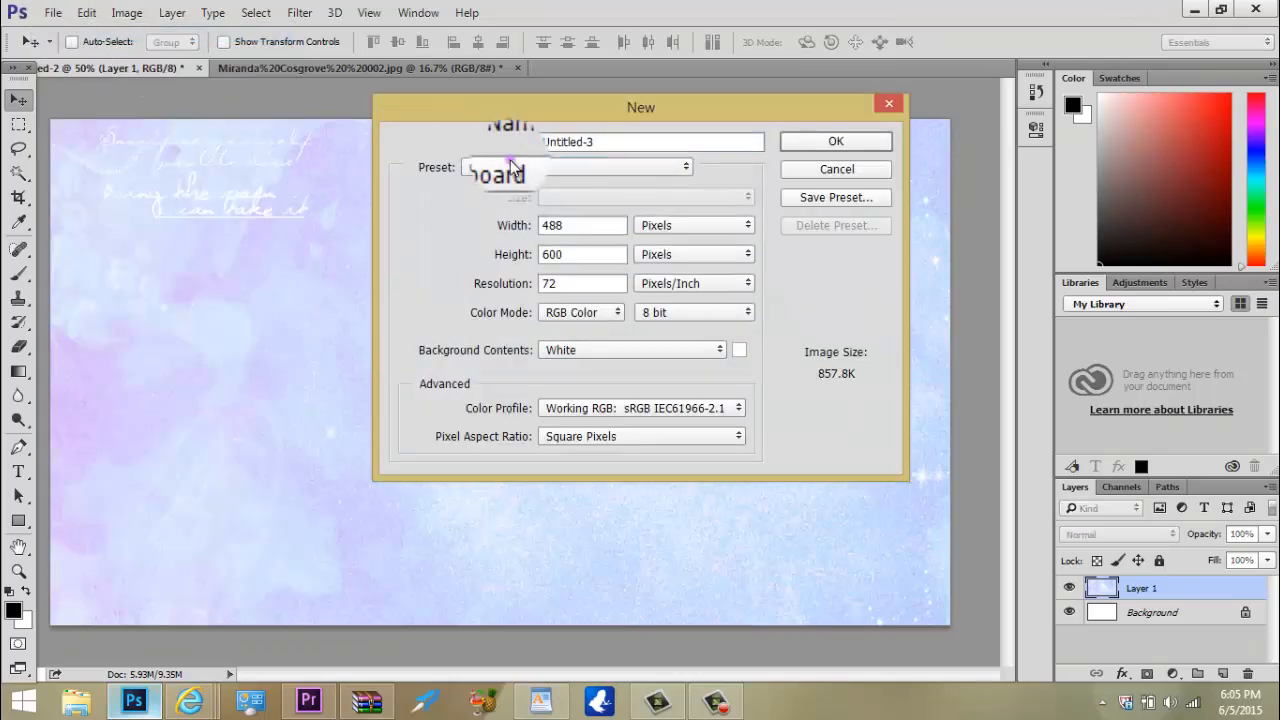
click(577, 167)
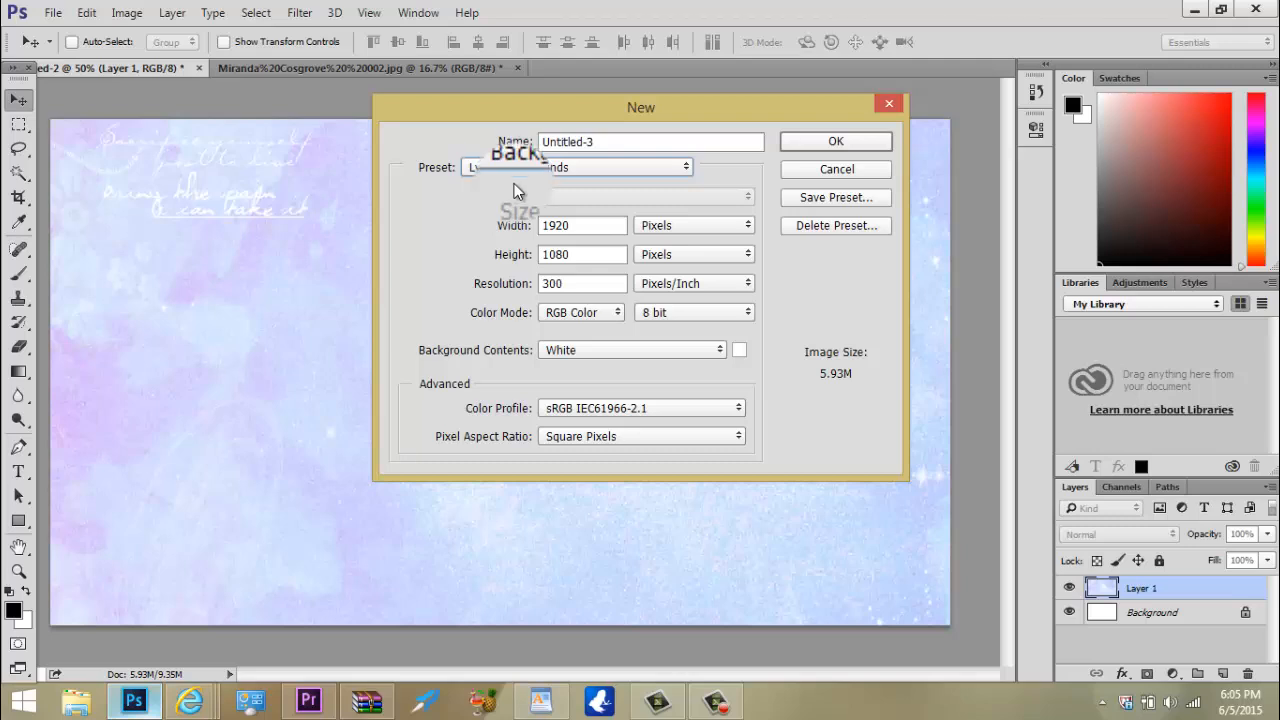
mouse_move(505, 225)
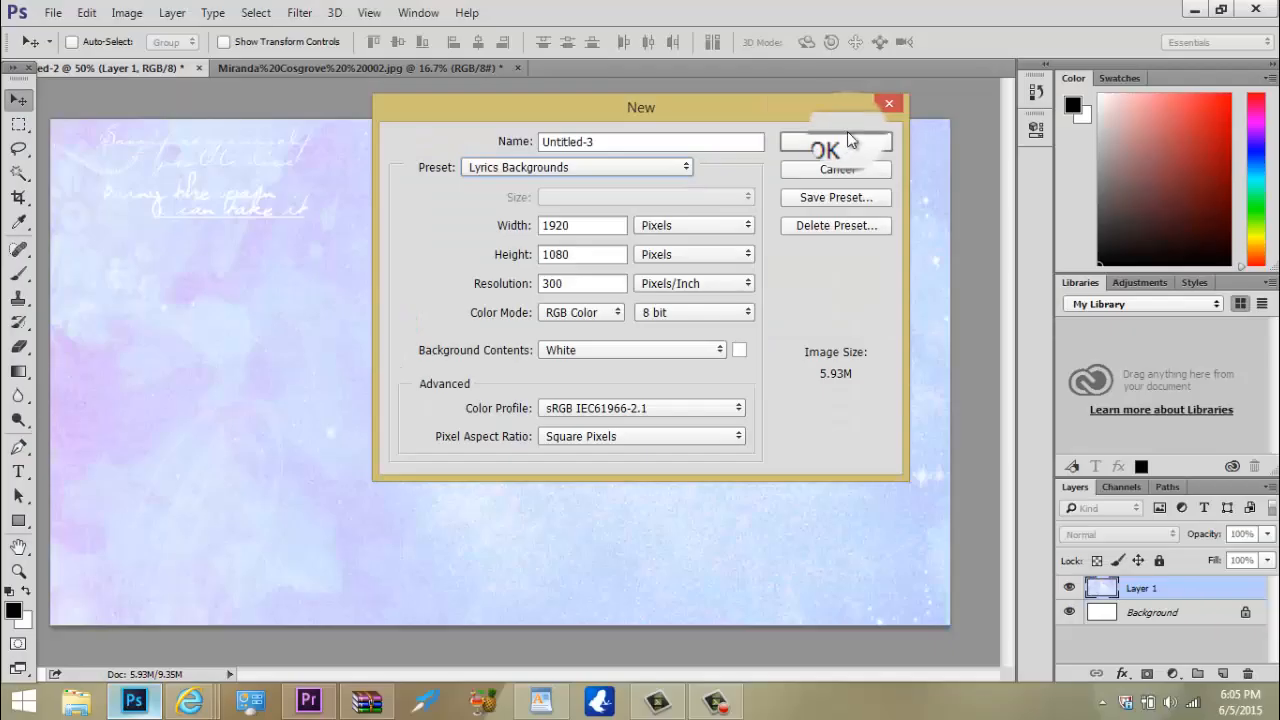
click(835, 150)
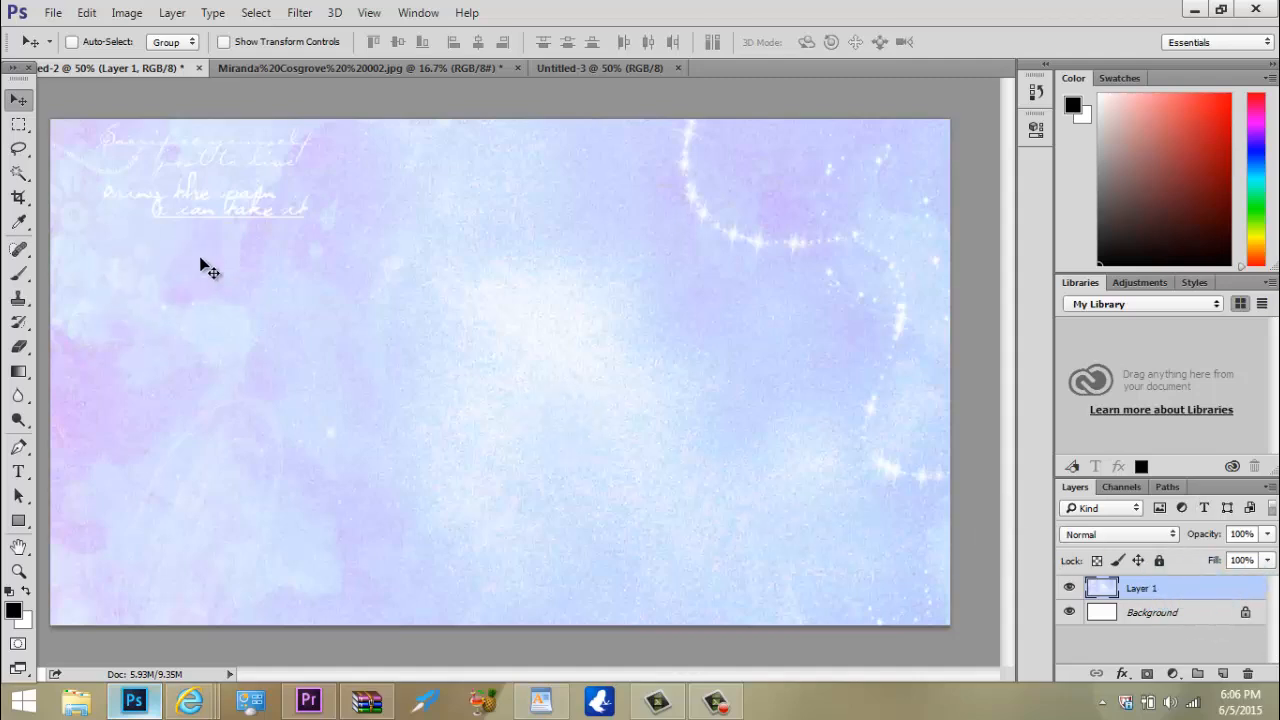
mouse_move(210, 262)
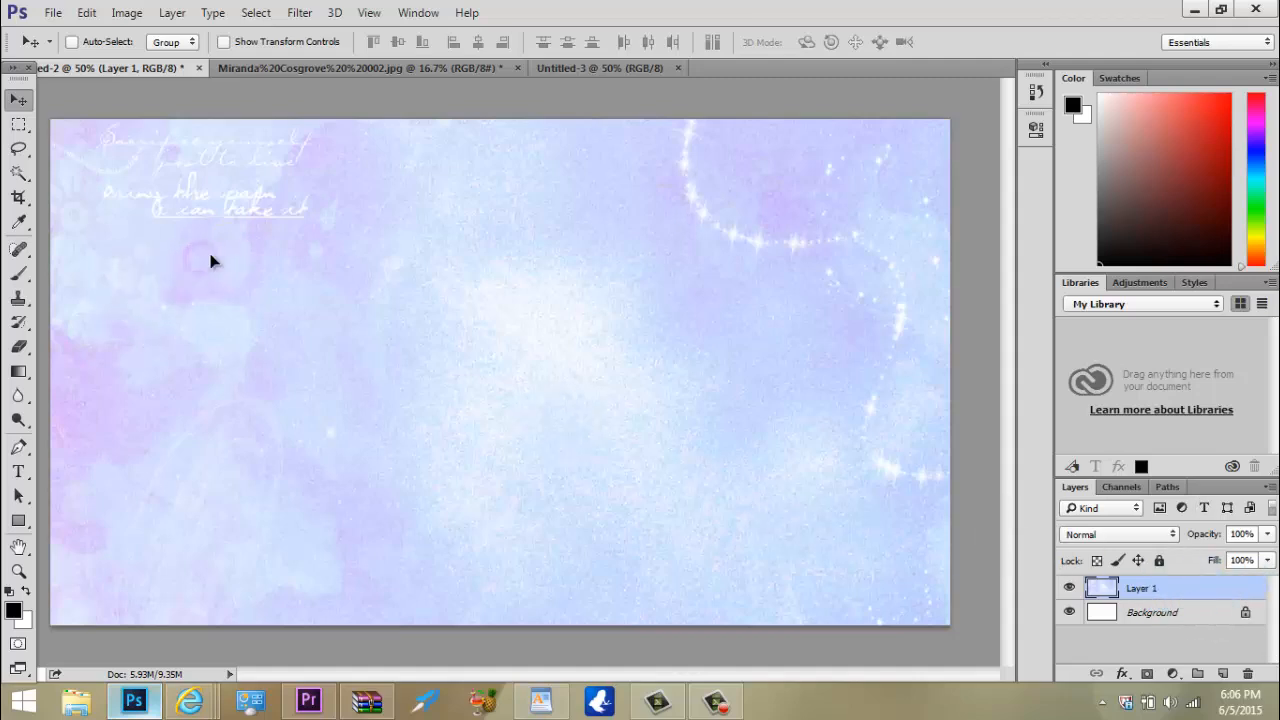
- Make the photo of the woman with a microphone the active document
click(600, 68)
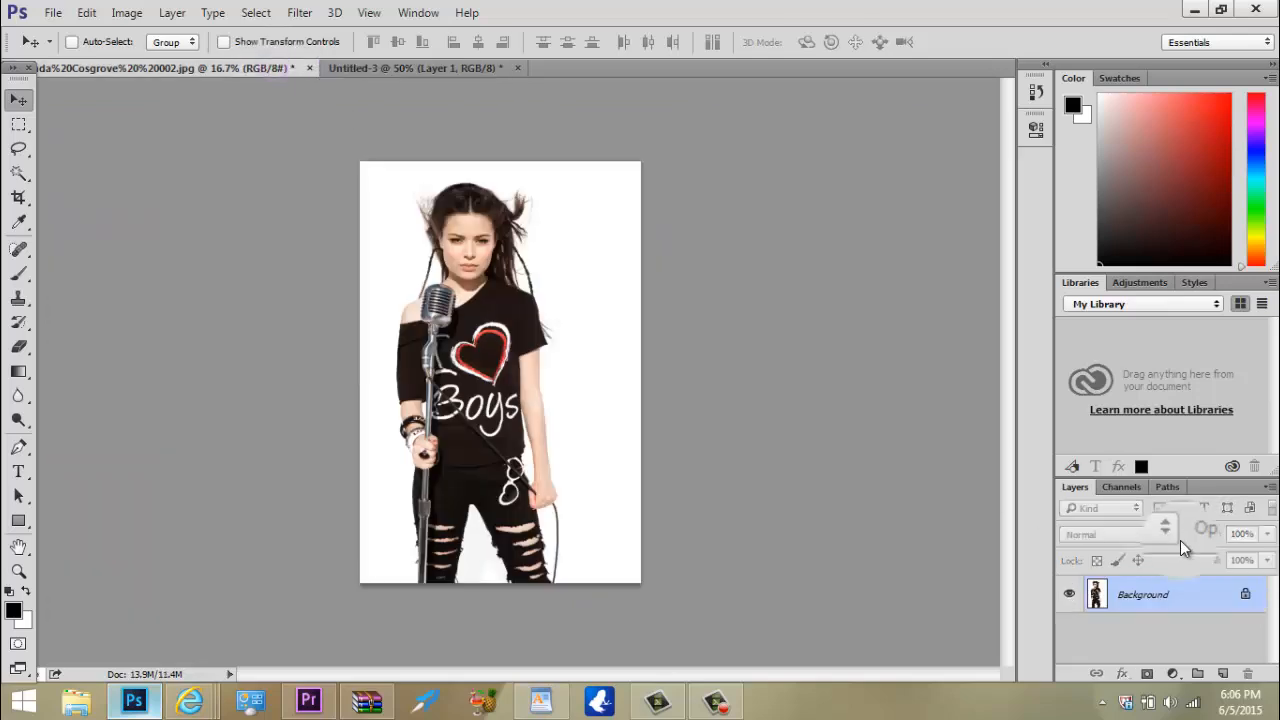
- Convert the singer photo's Background into Layer 0 and delete its white backdrop
double_click(1142, 594)
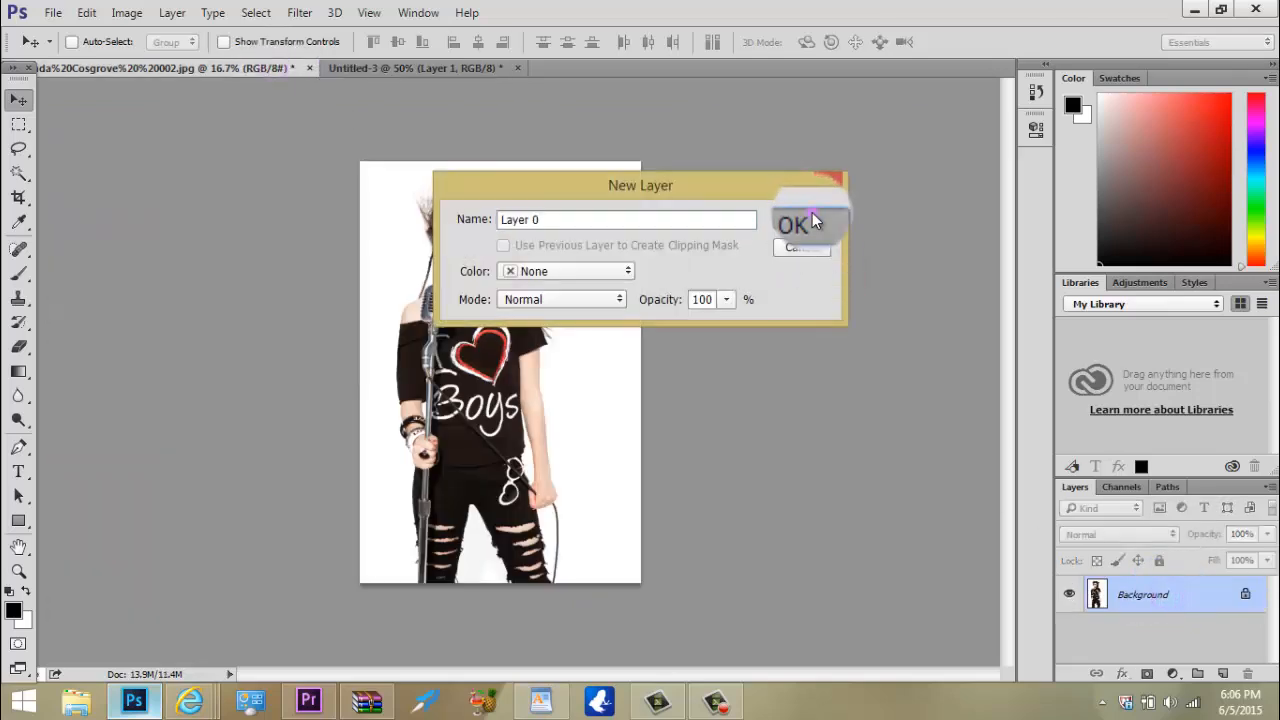
click(793, 224)
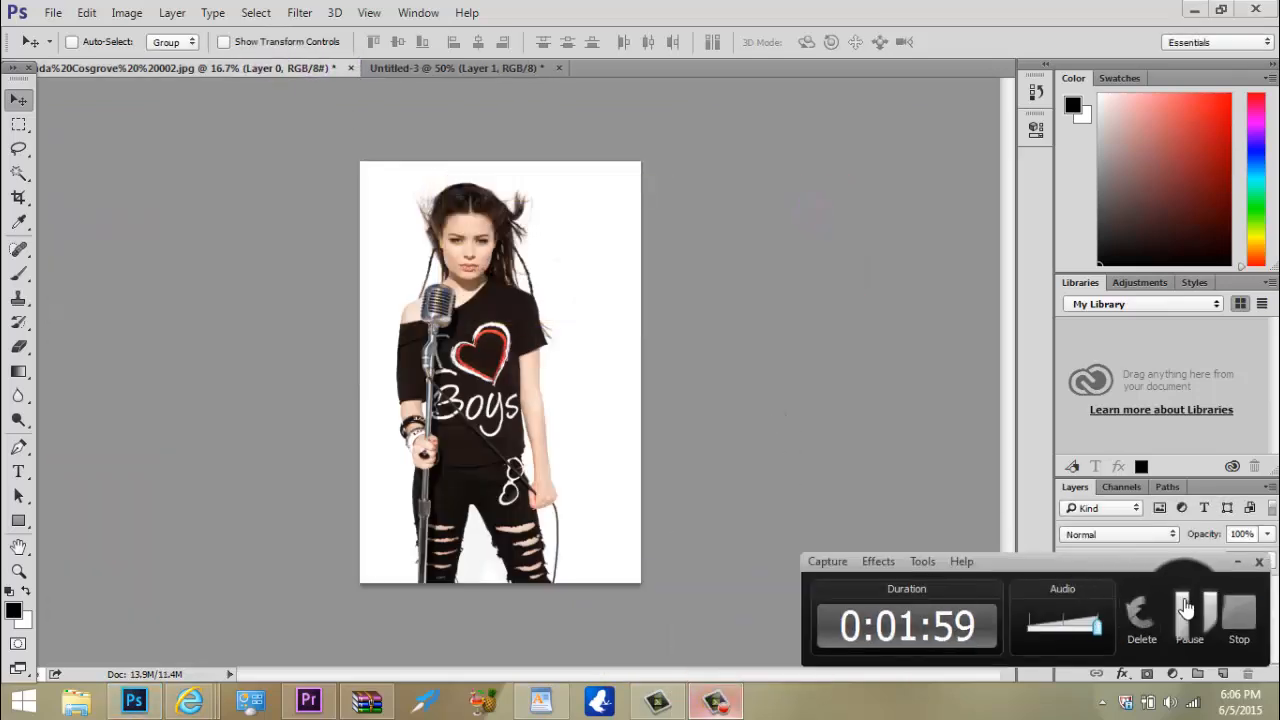
click(18, 172)
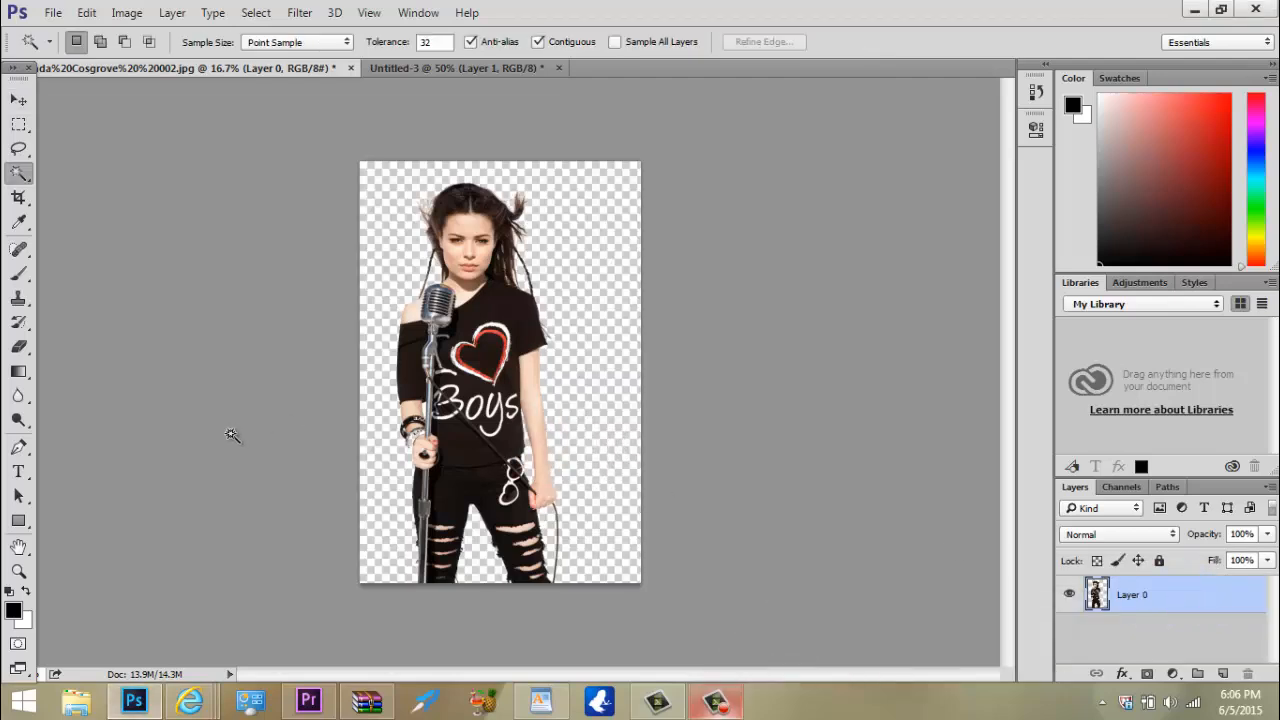
mouse_move(55, 120)
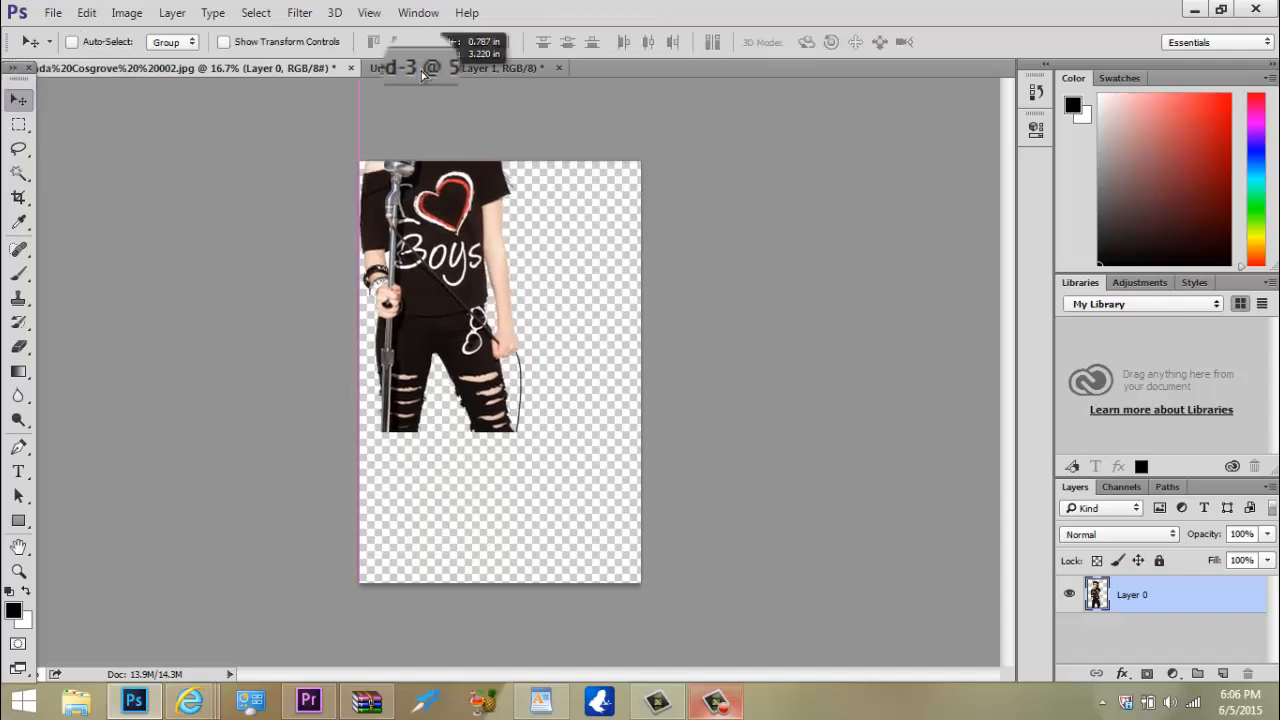
- Drop the cut-out singer into Untitled-3 and drag her toward the left side
click(460, 67)
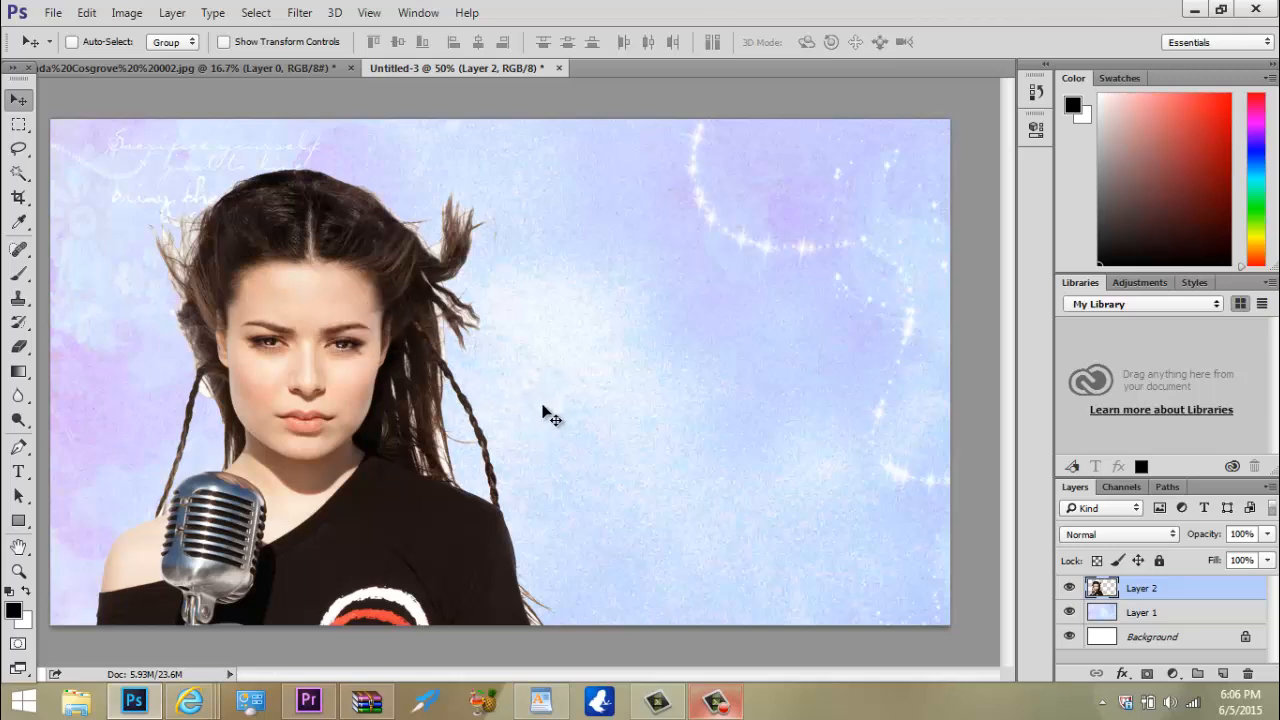
drag(545, 415, 388, 345)
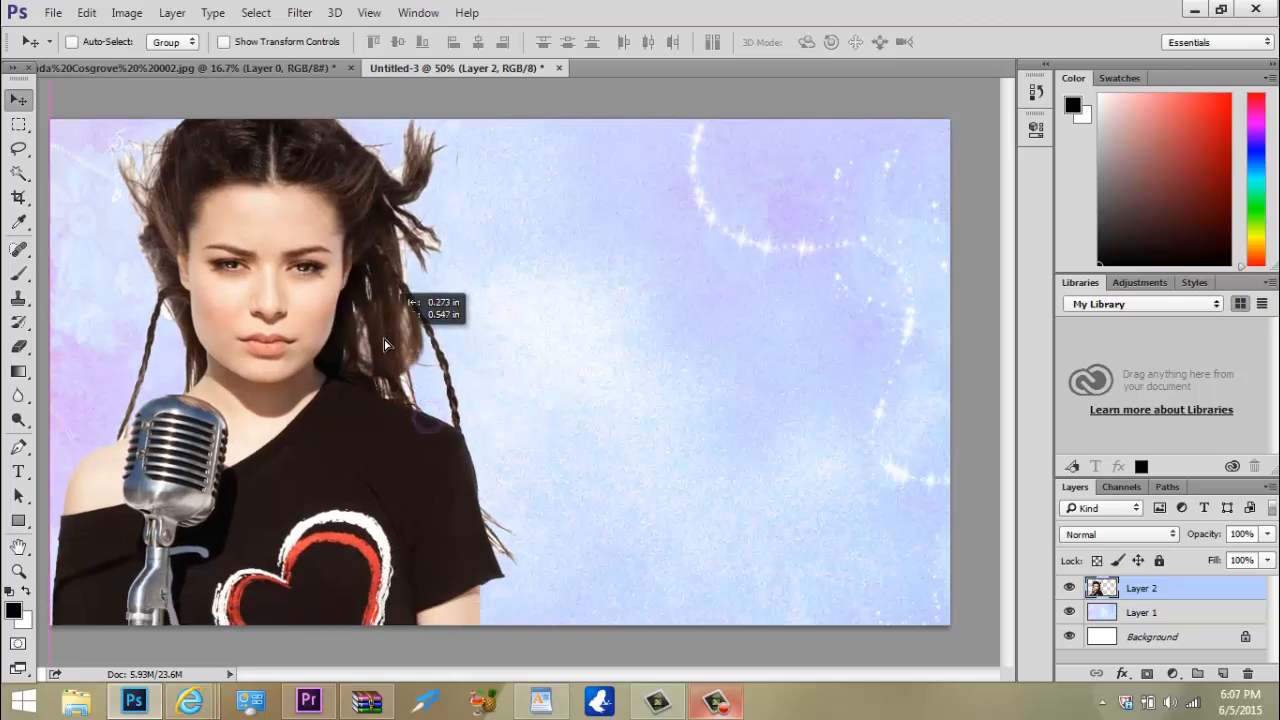
drag(385, 345, 385, 330)
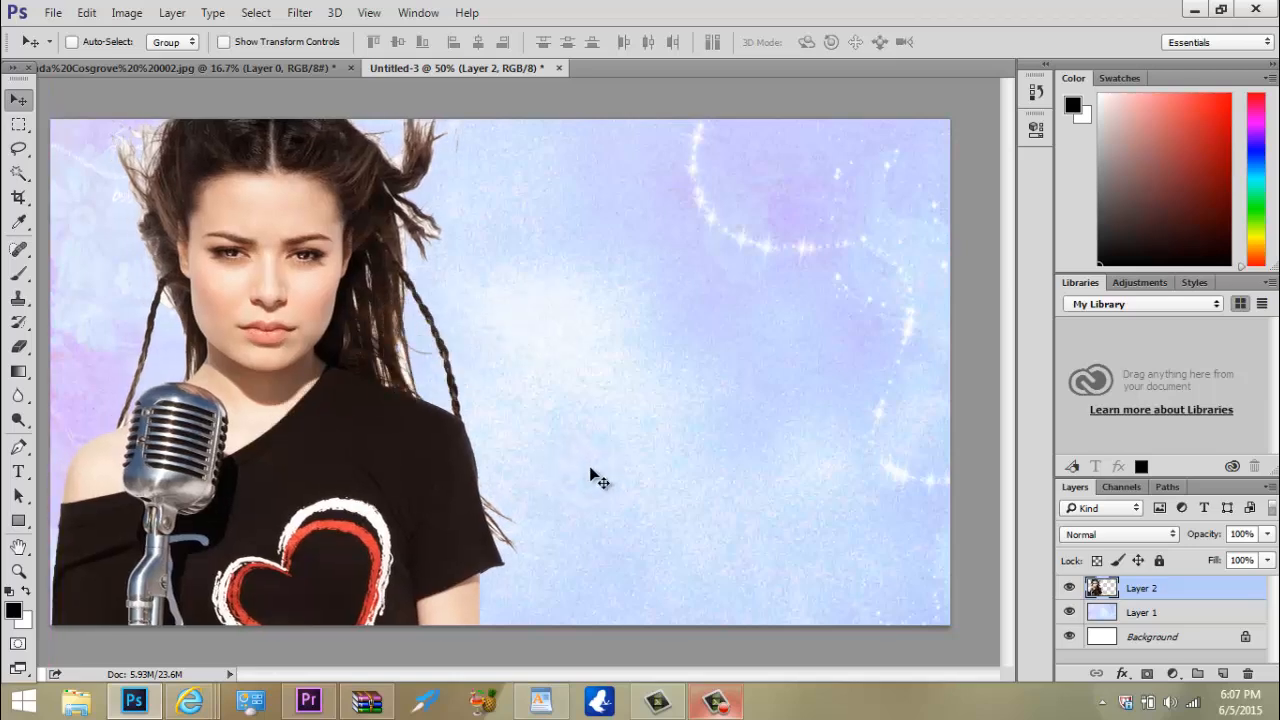
mouse_move(740, 700)
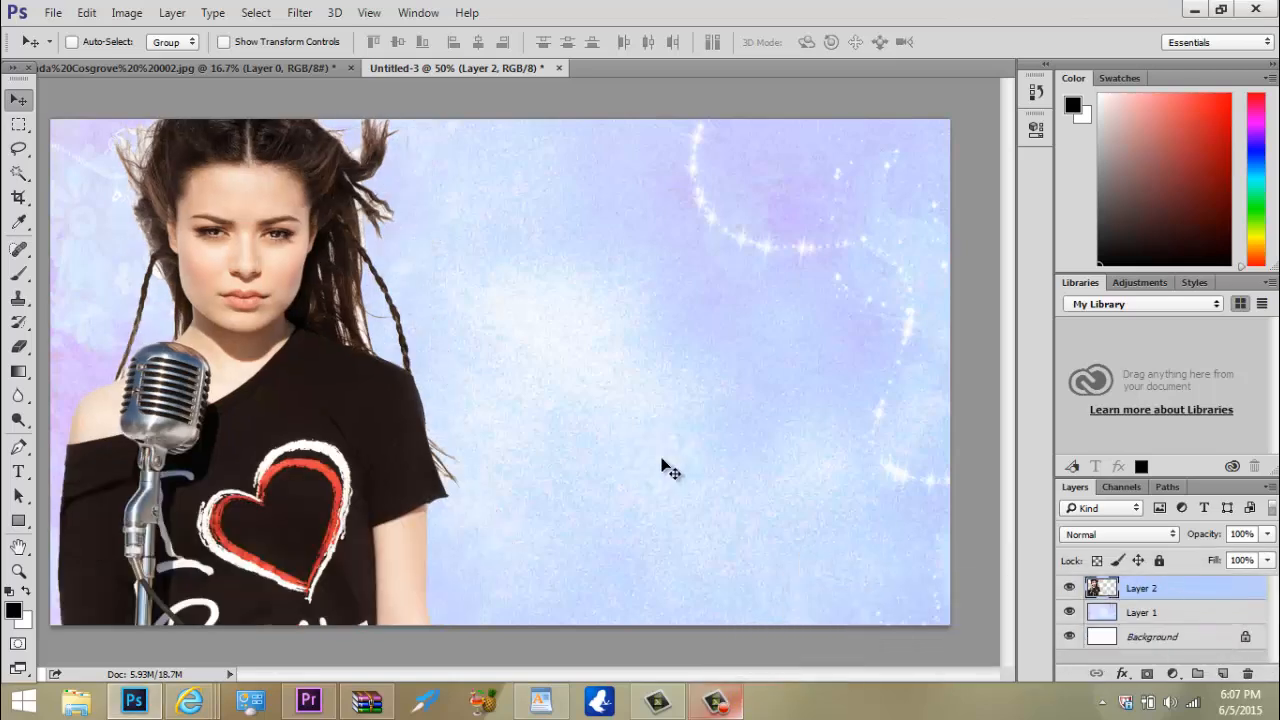
mouse_move(478, 460)
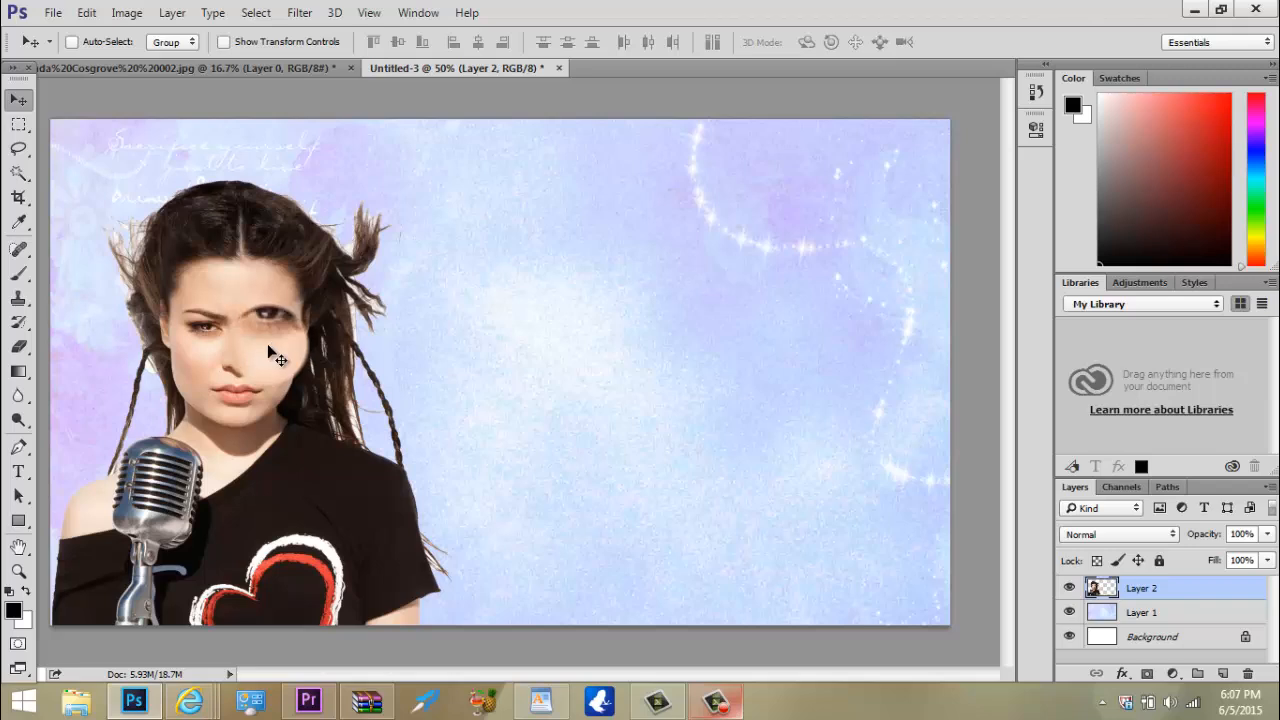
drag(280, 350, 240, 363)
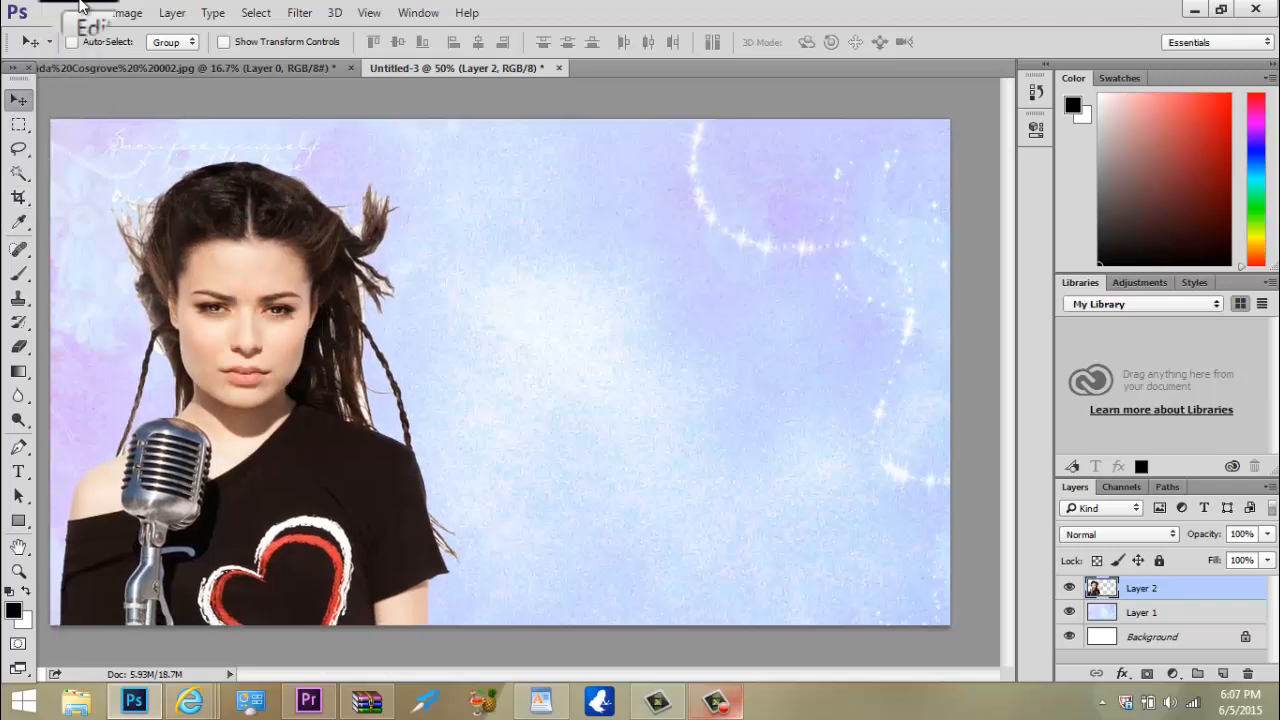
- Free Transform the singer layer to fit snugly along the left edge
click(87, 12)
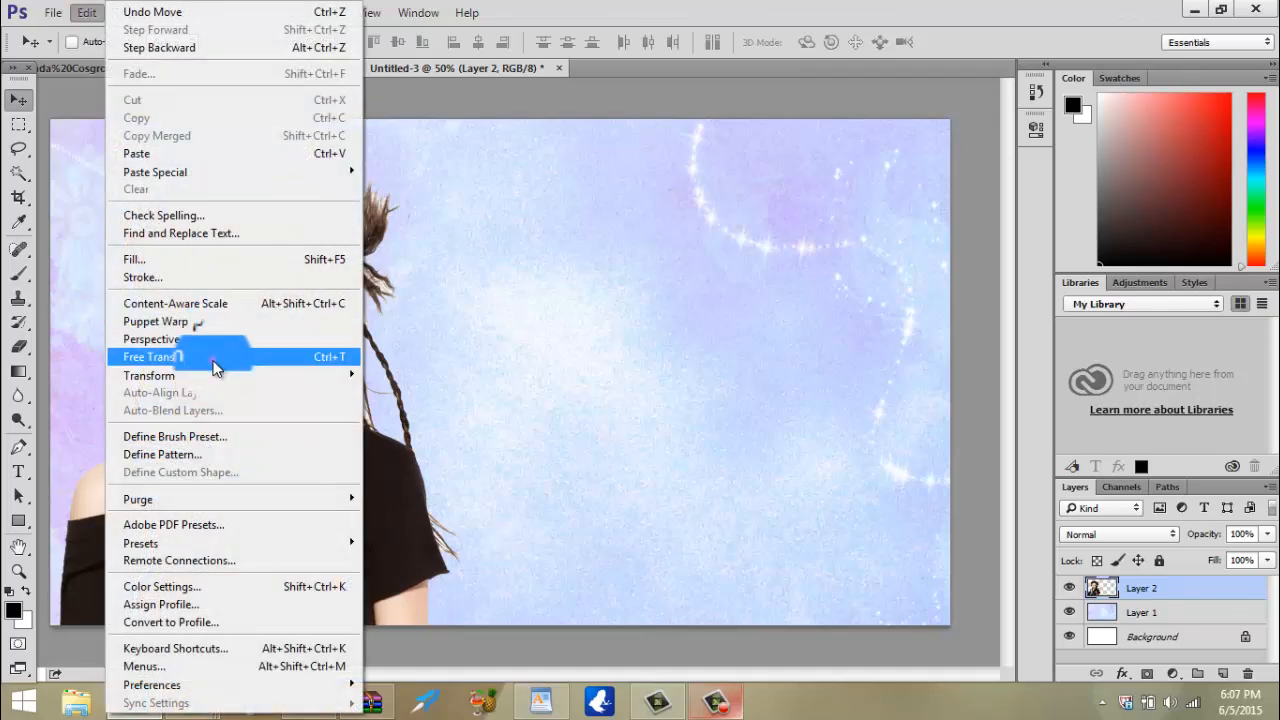
click(152, 357)
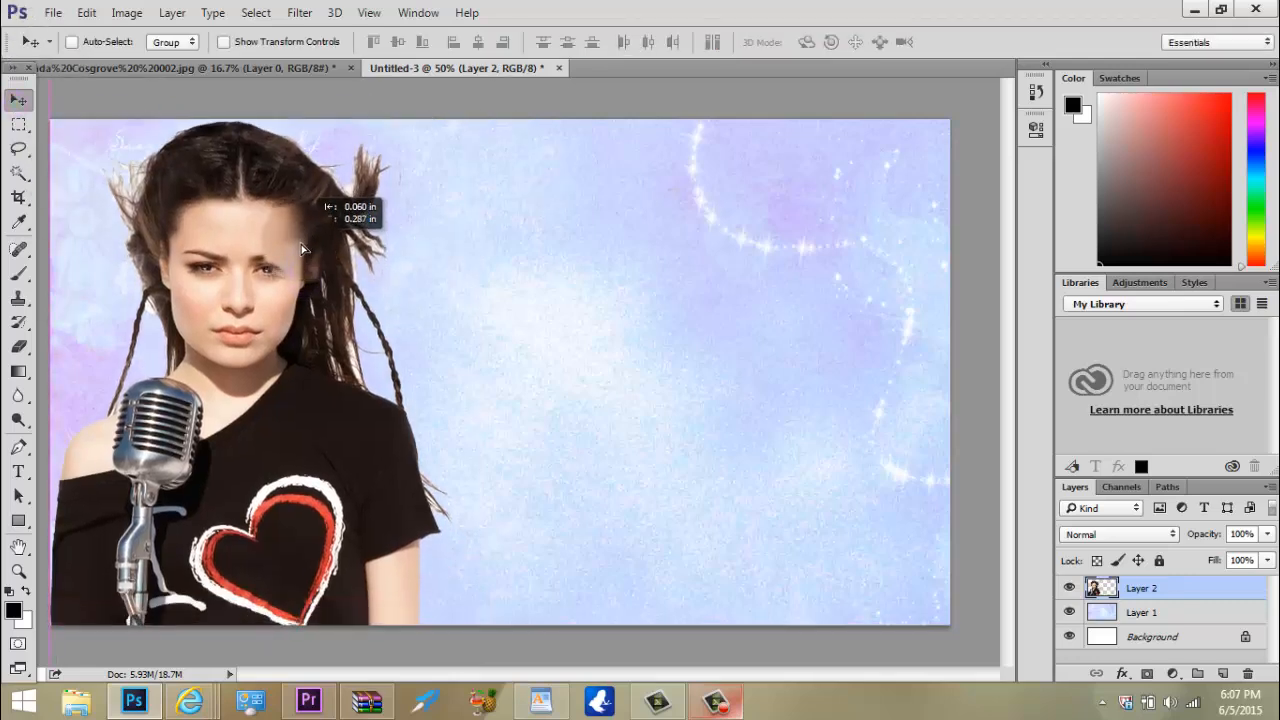
drag(300, 250, 315, 350)
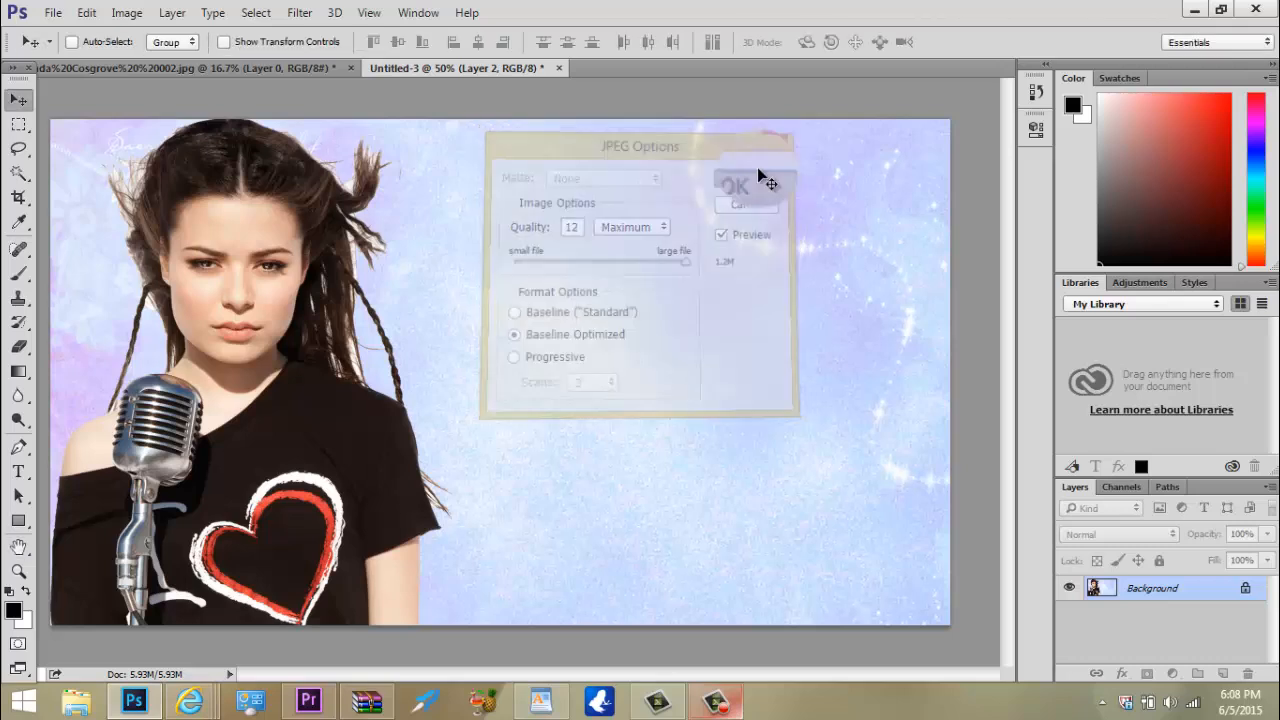
- Confirm JPEG Options at Quality 12 (Maximum) to save the flattened composite
click(736, 186)
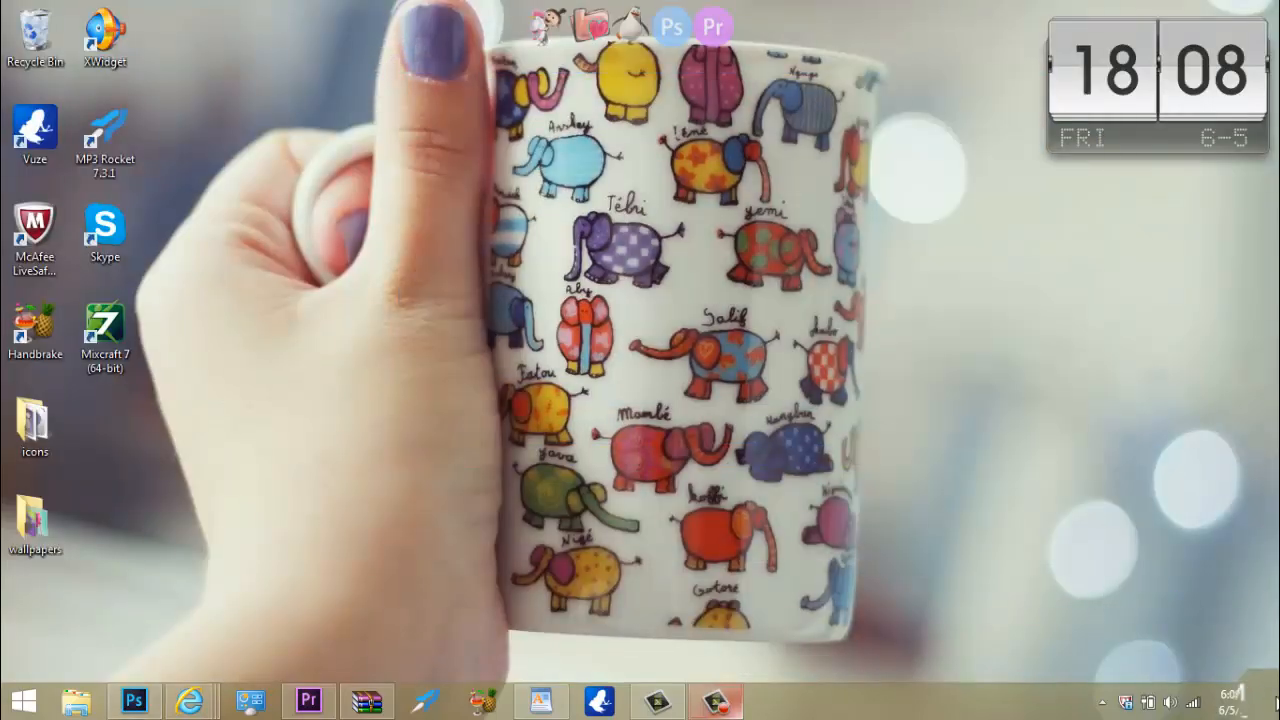
mouse_move(282, 245)
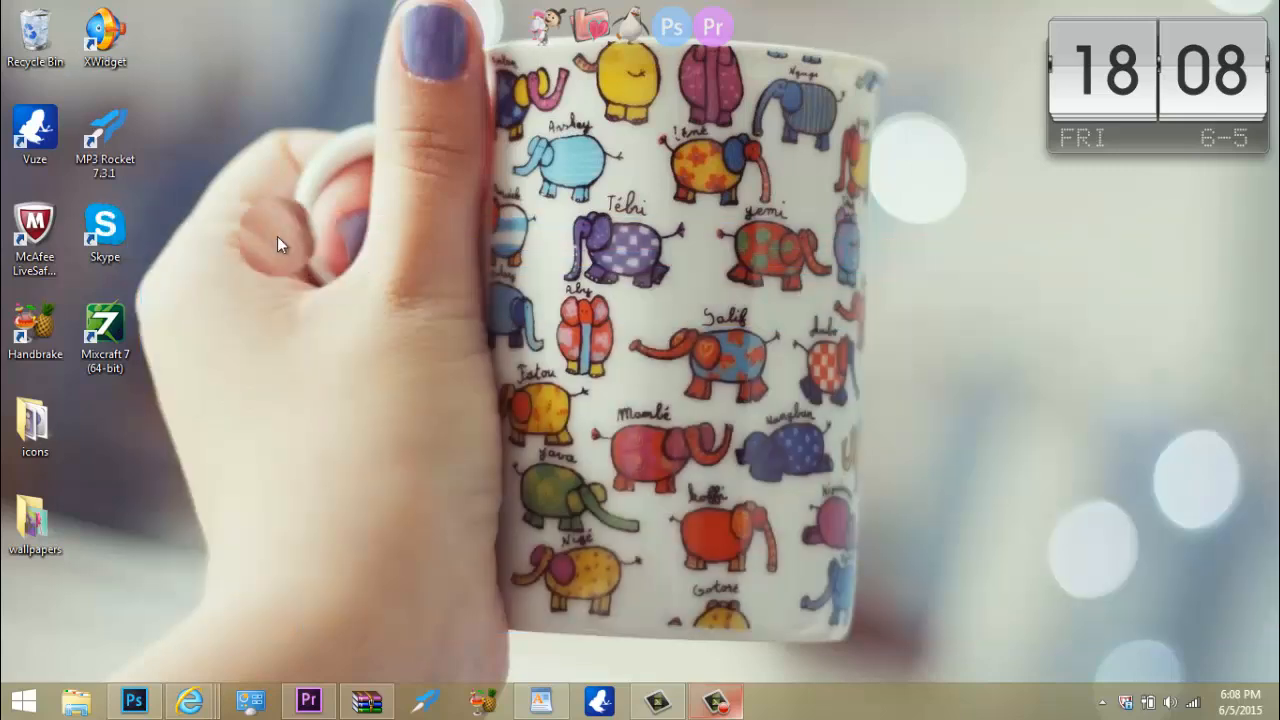
mouse_move(262, 160)
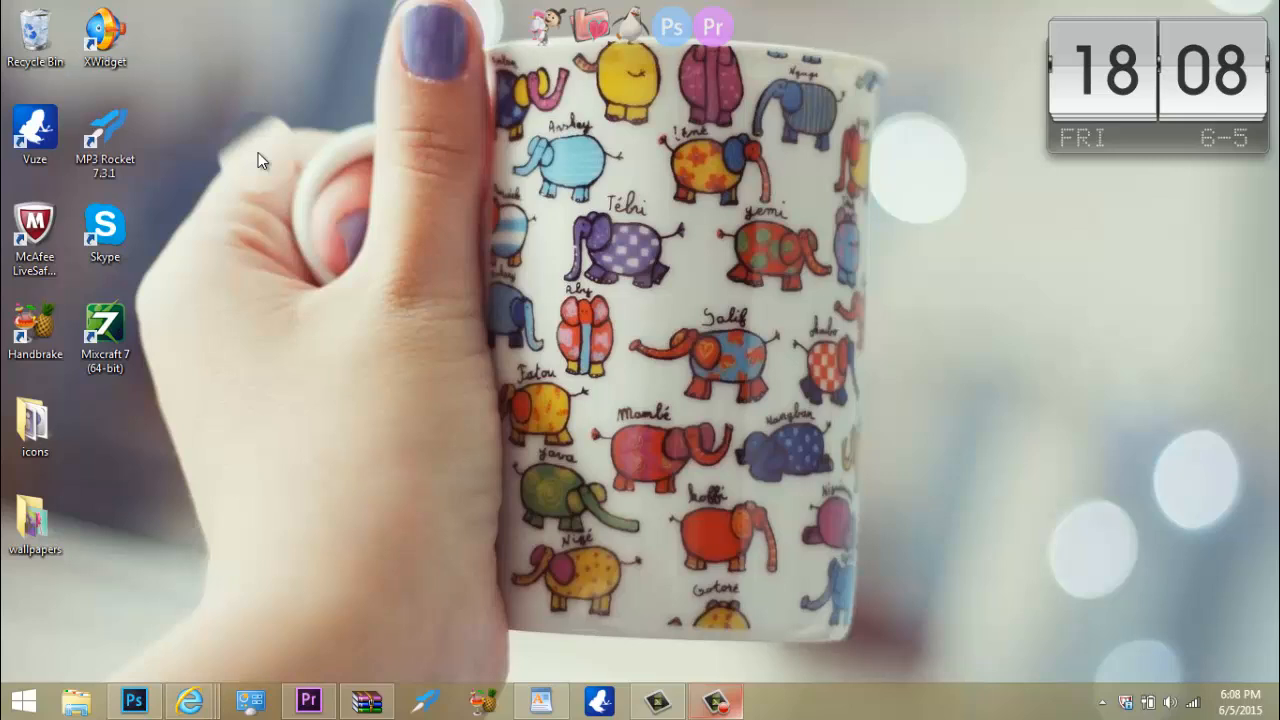
mouse_move(280, 120)
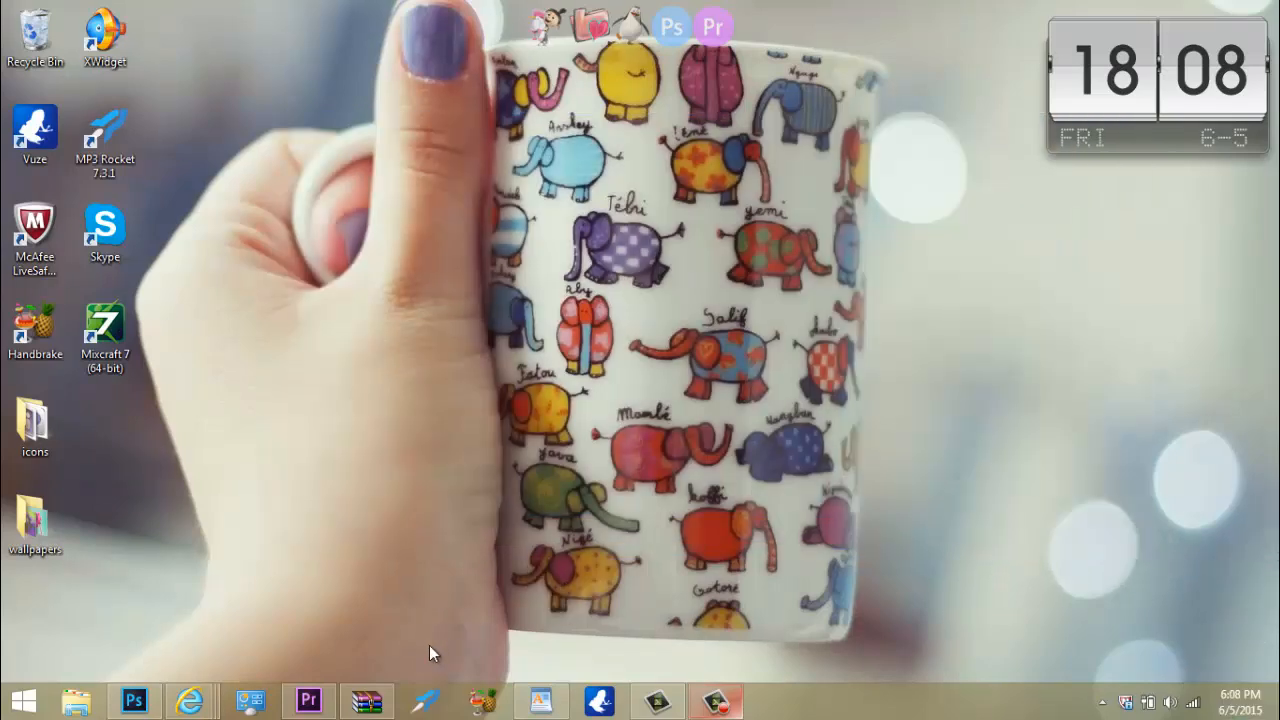
click(308, 700)
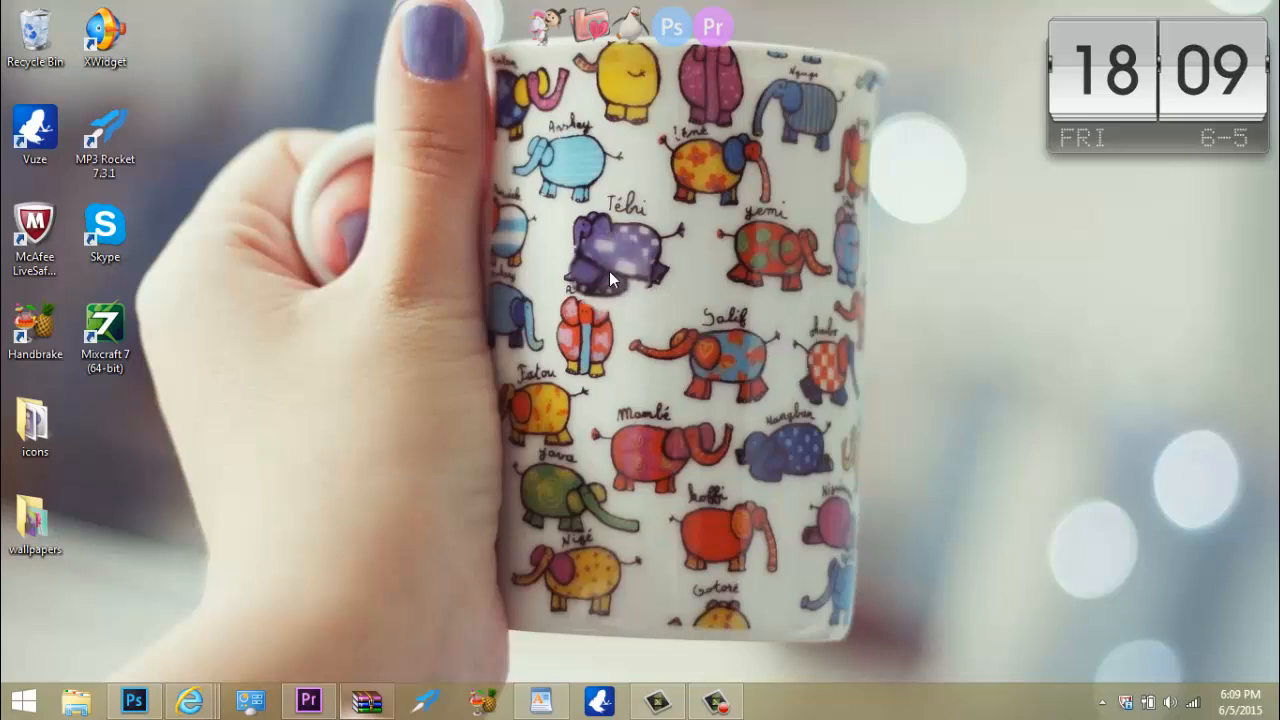
mouse_move(472, 70)
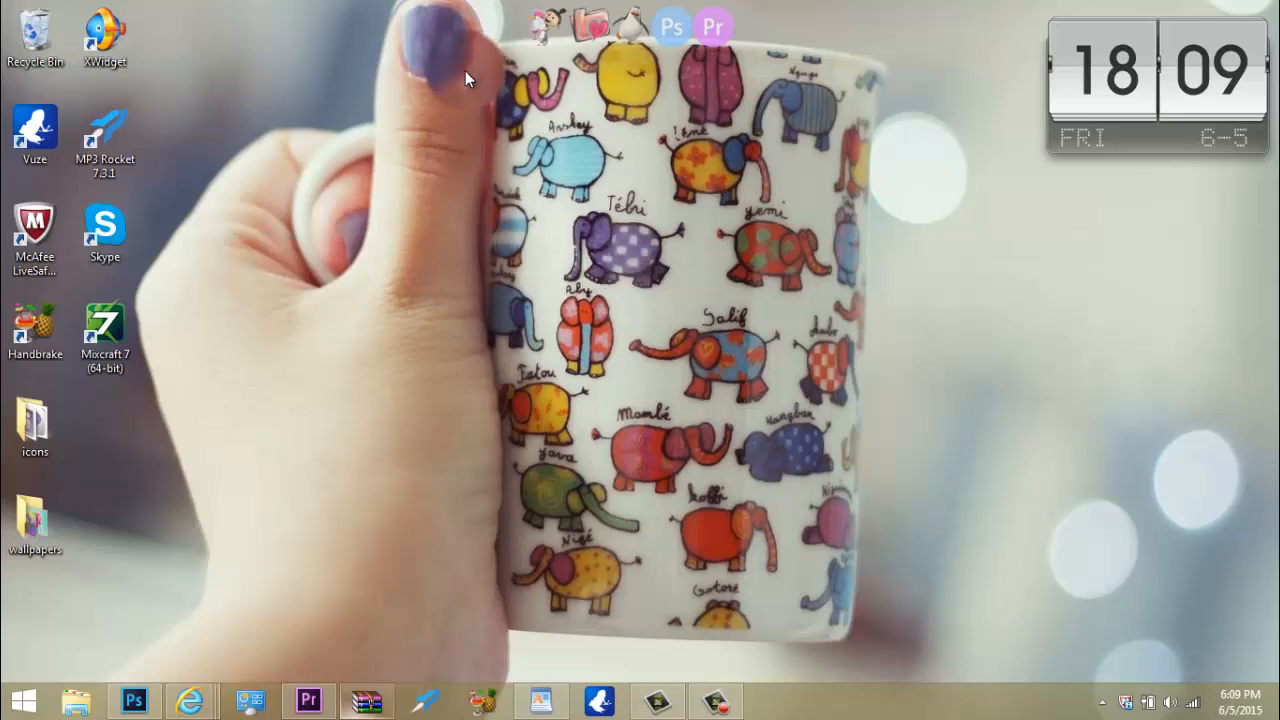
mouse_move(391, 392)
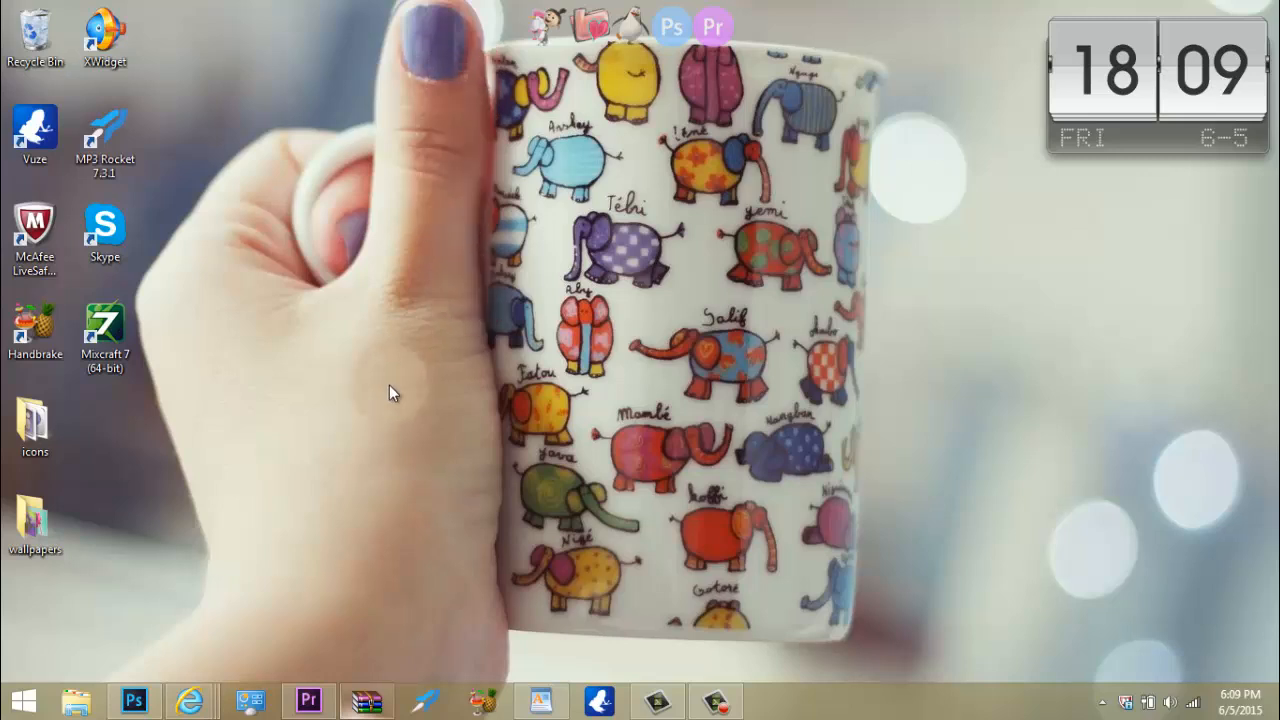
mouse_move(330, 448)
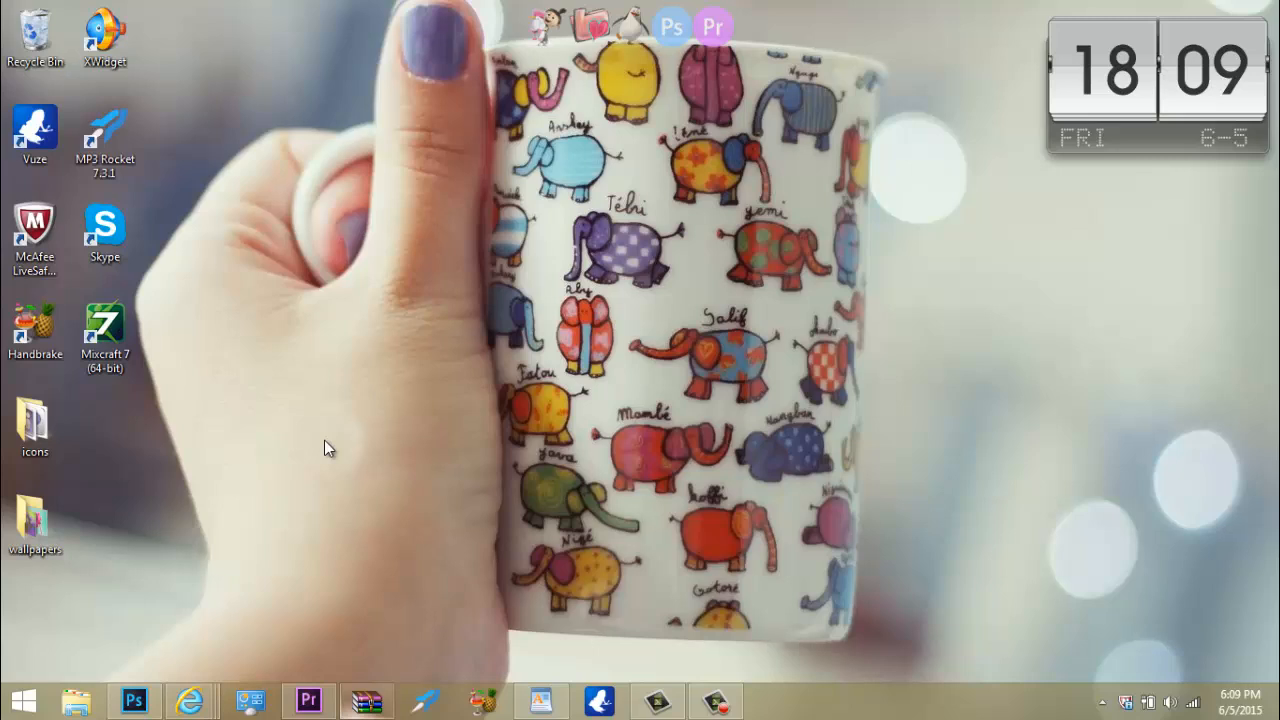
mouse_move(968, 437)
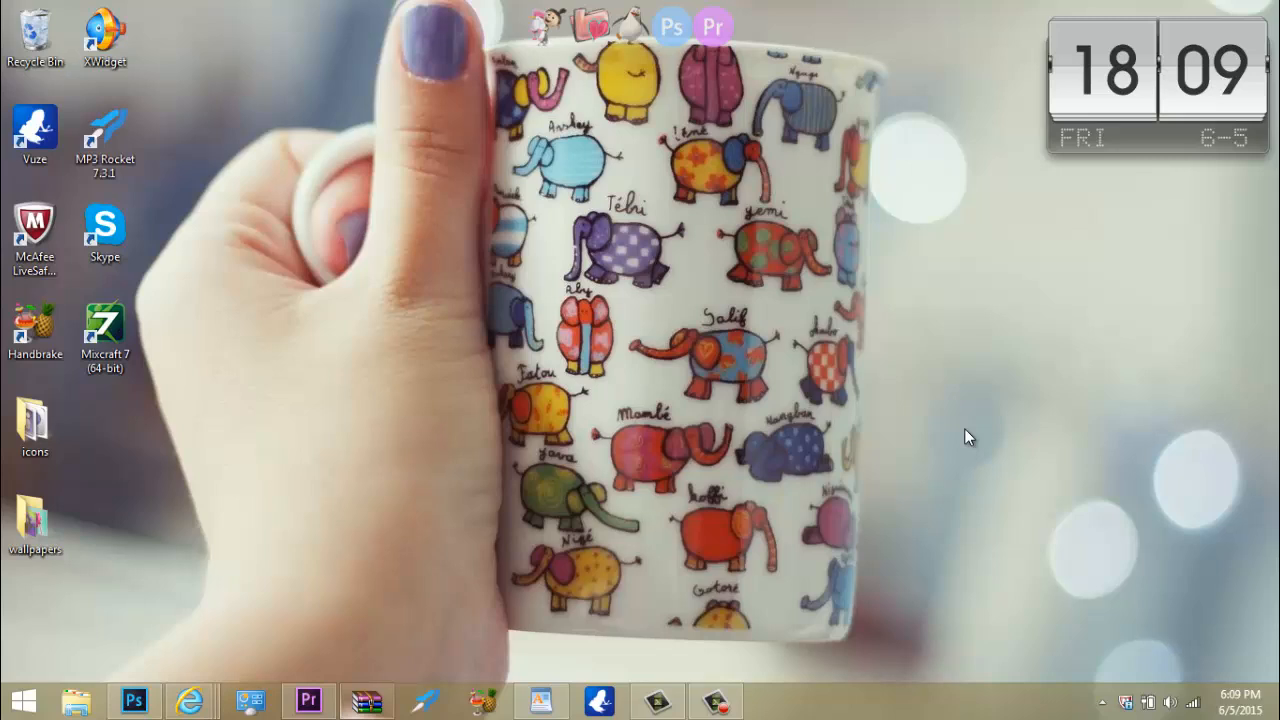
mouse_move(800, 485)
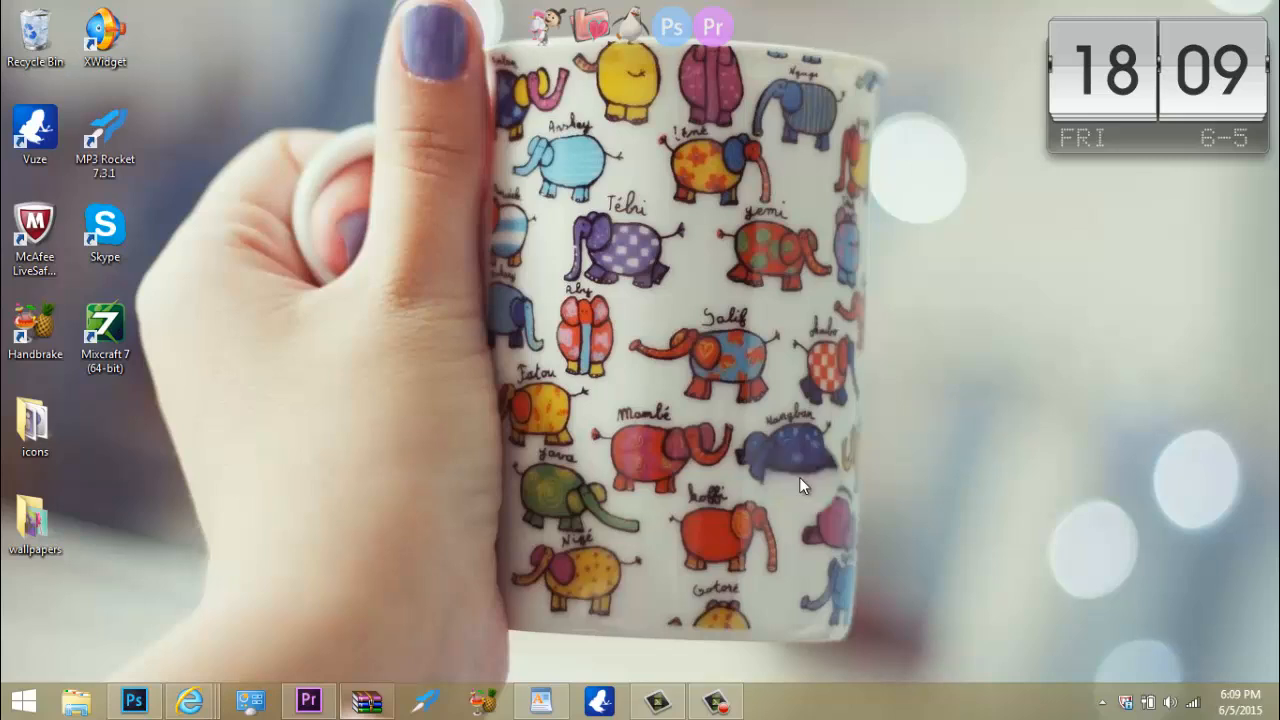
mouse_move(760, 547)
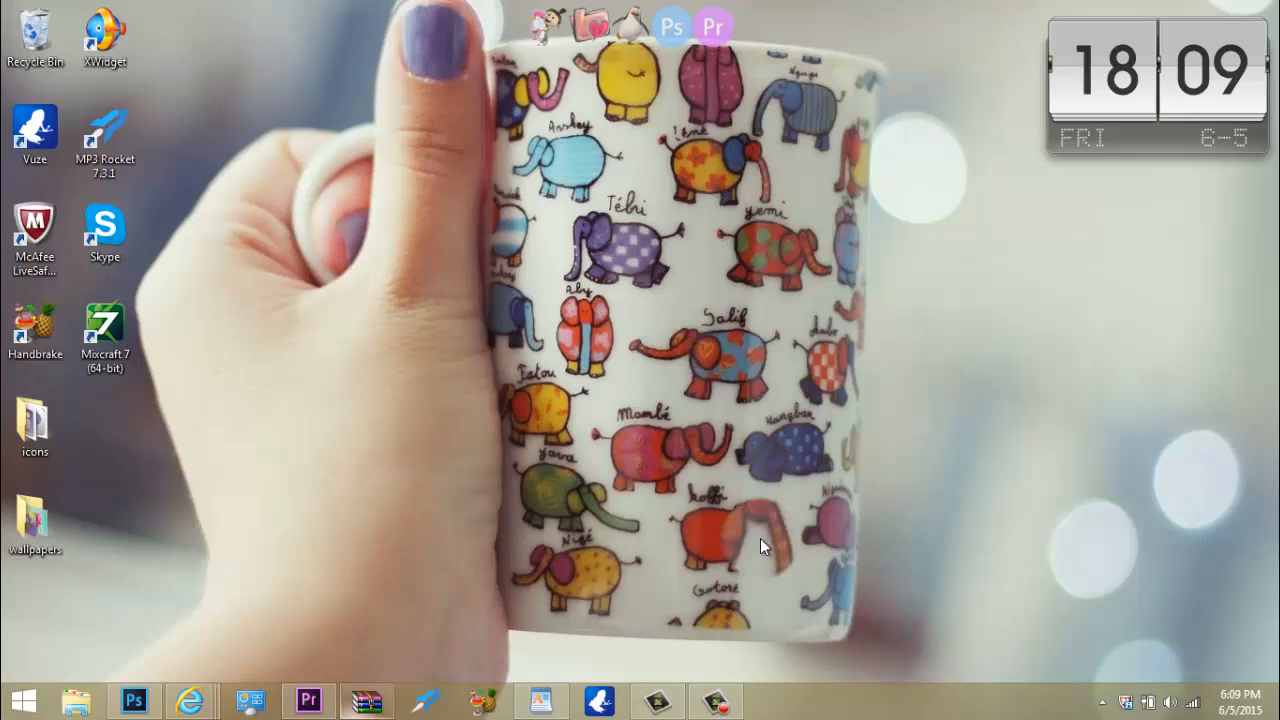
mouse_move(510, 197)
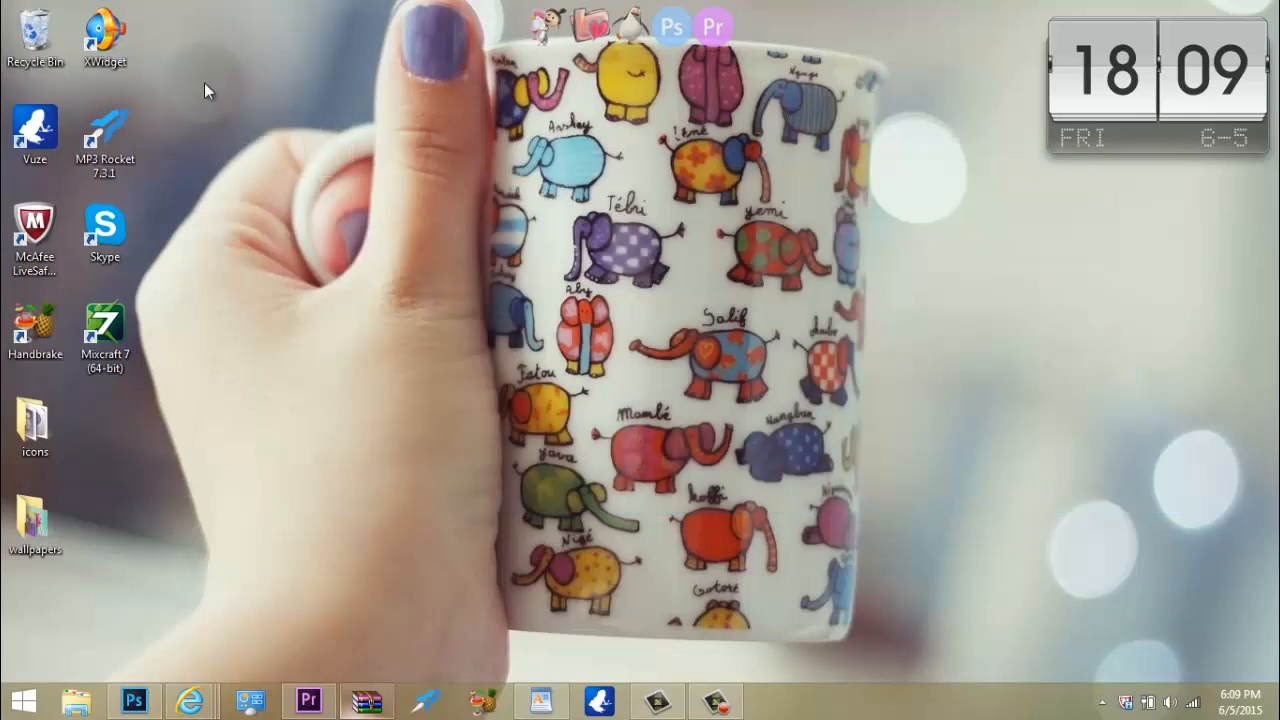
mouse_move(735, 653)
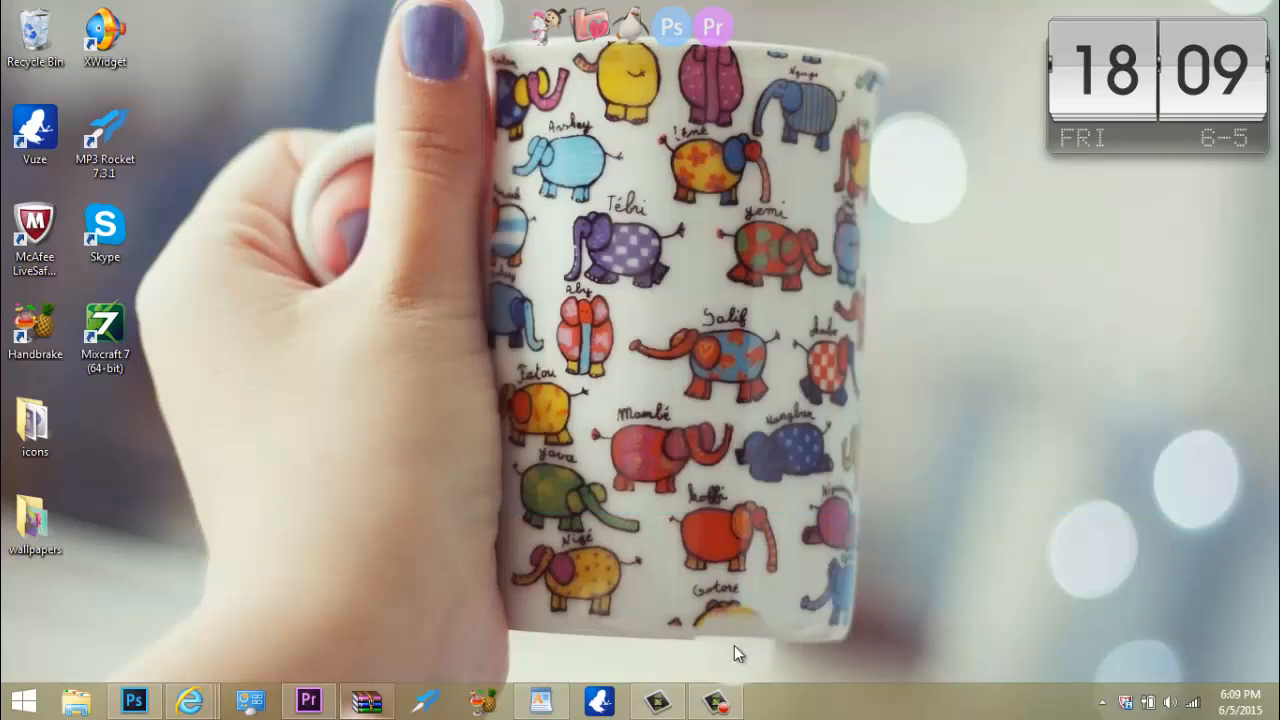